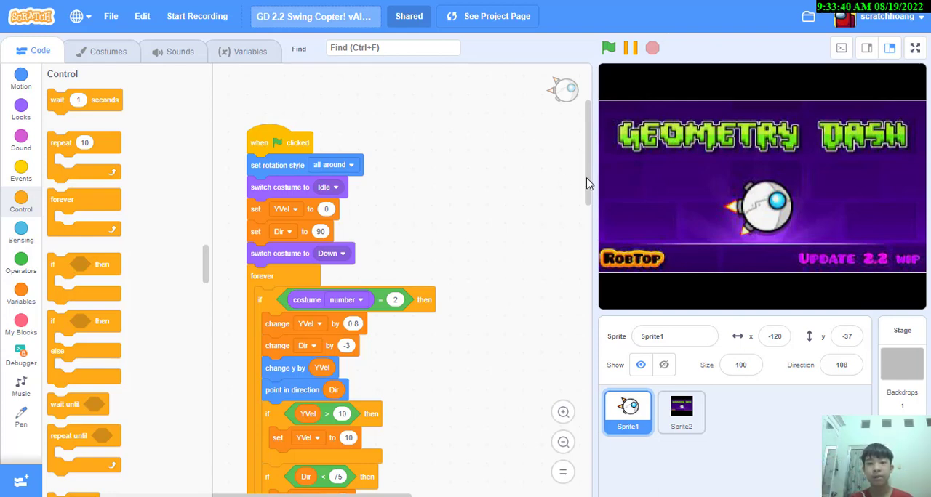
Run the finished swing copter game several times from the green flag to demo it.
click(608, 48)
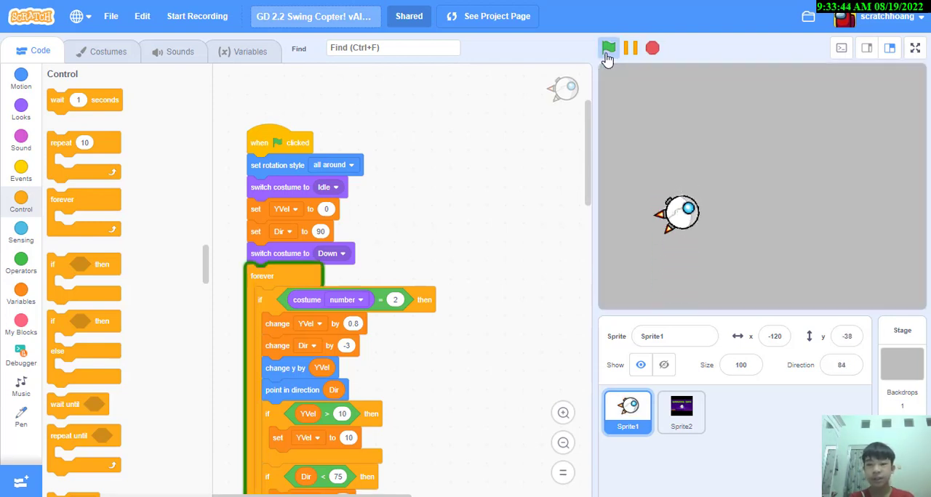
click(608, 48)
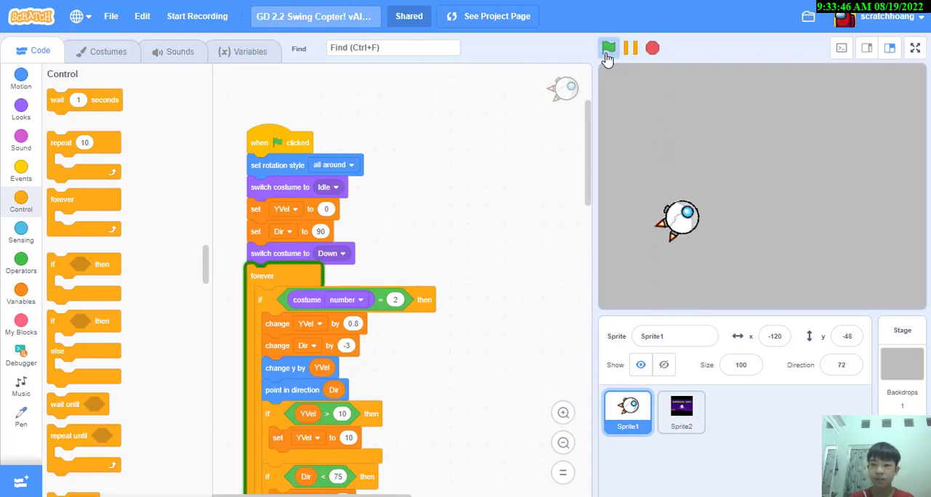
click(608, 48)
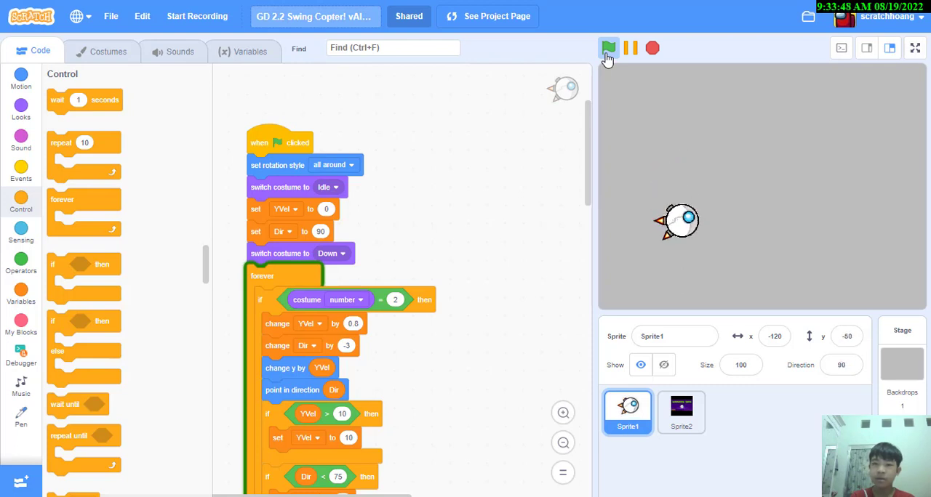
click(608, 48)
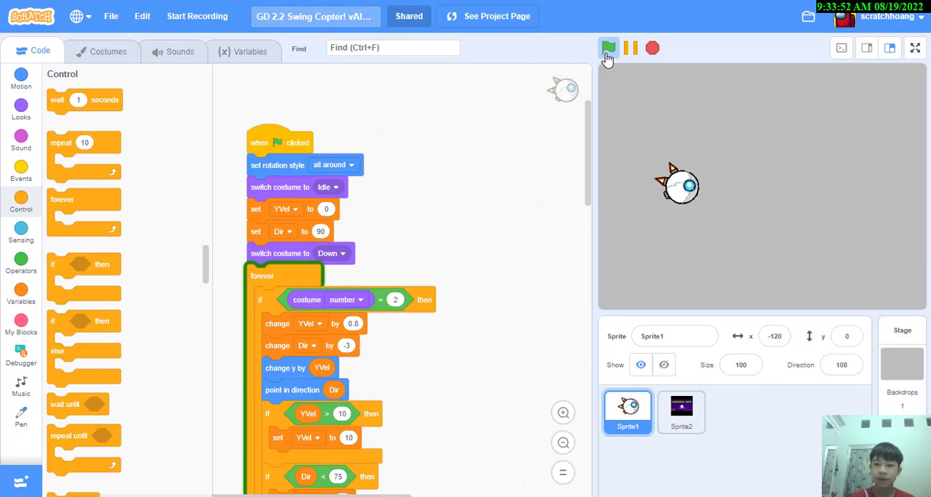
click(608, 48)
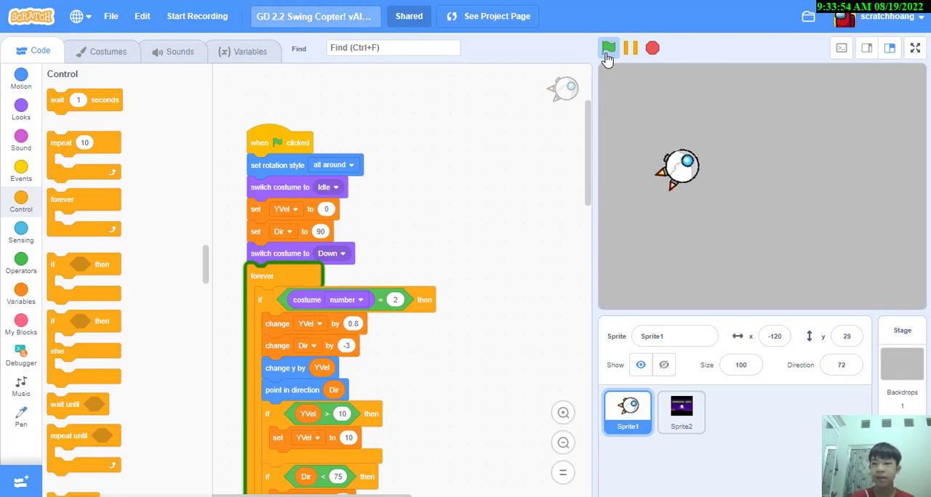
click(608, 48)
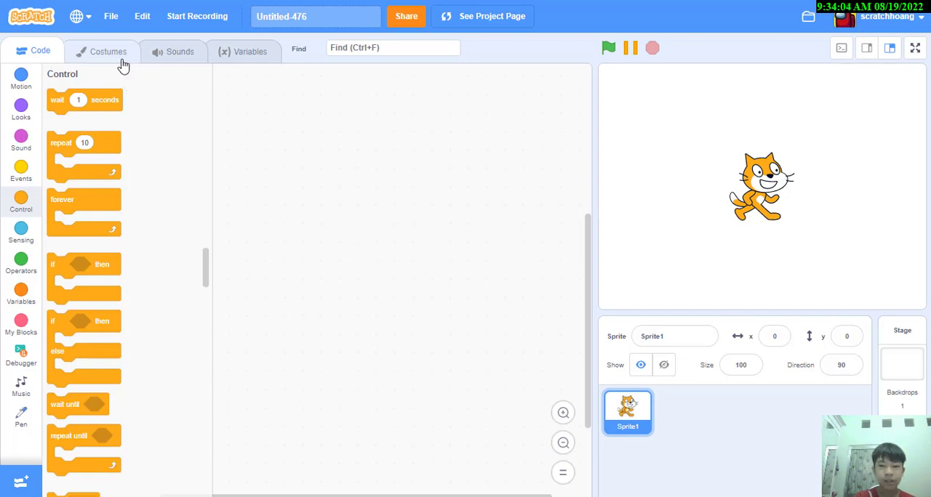
Delete the cat's costume2 and upload the copter image file as a new costume.
click(108, 51)
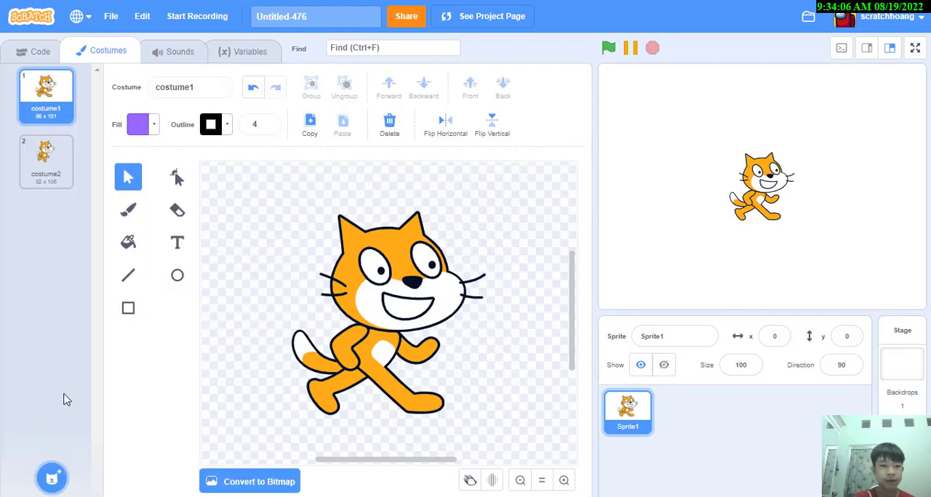
right_click(46, 162)
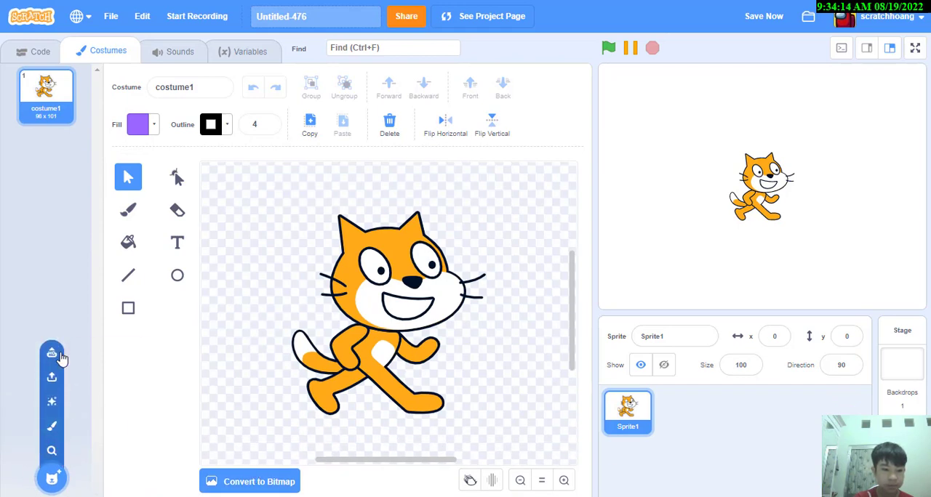
click(51, 353)
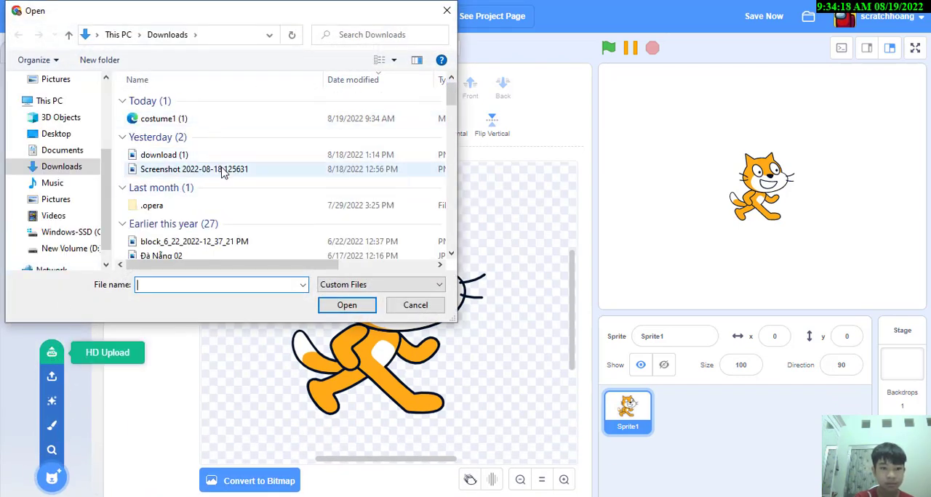
click(346, 305)
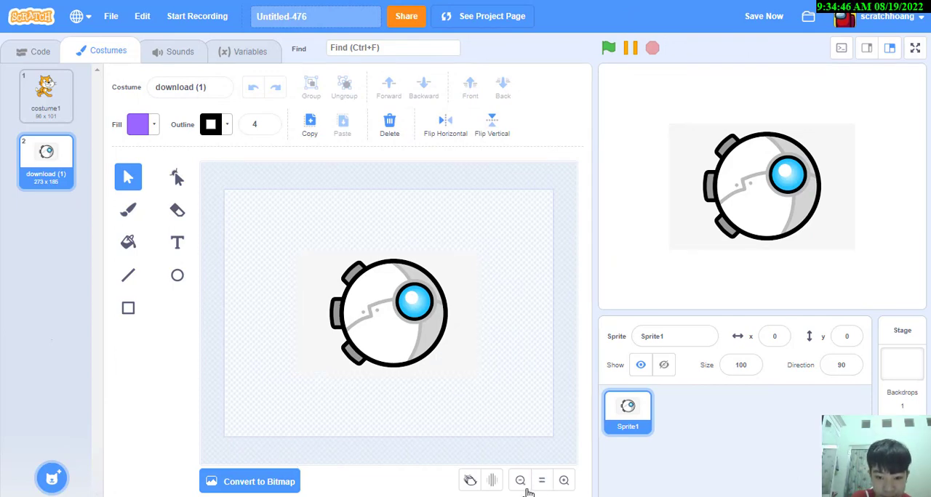
Clear the copter image background to transparent in bitmap mode, return to vector and enlarge the artwork.
click(565, 480)
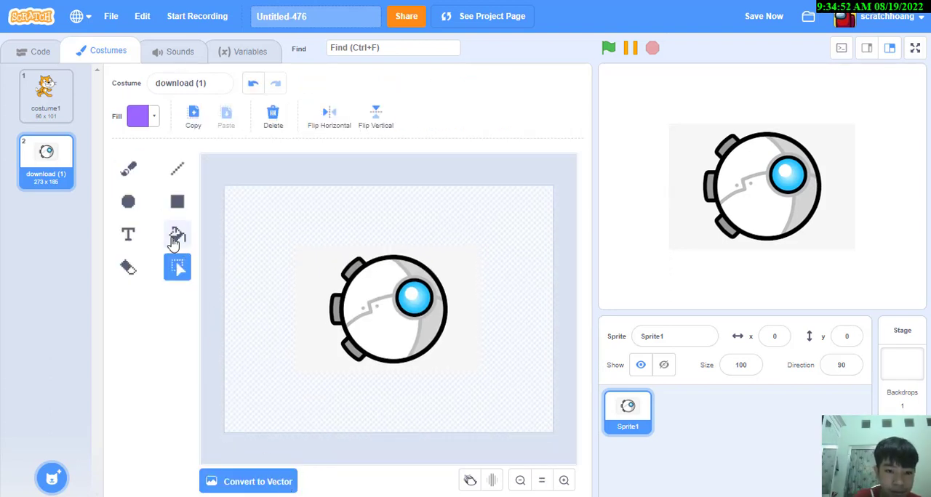
click(137, 117)
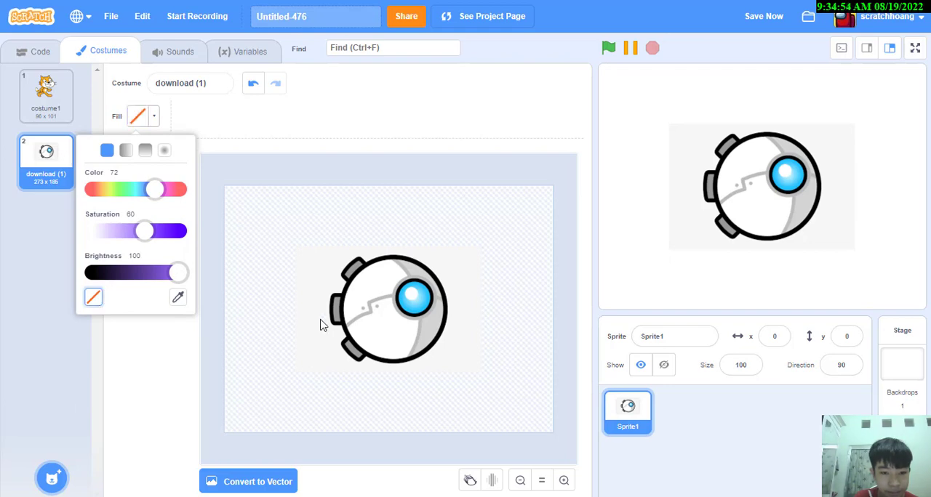
click(267, 449)
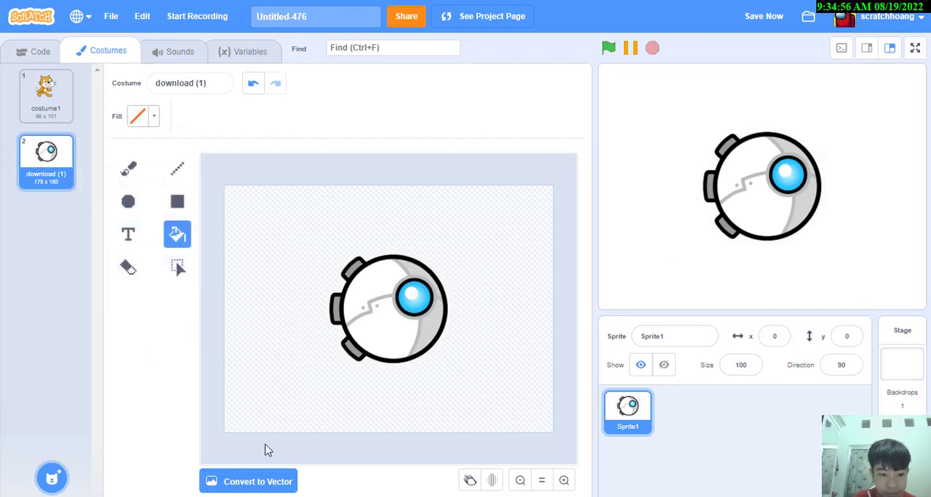
click(247, 482)
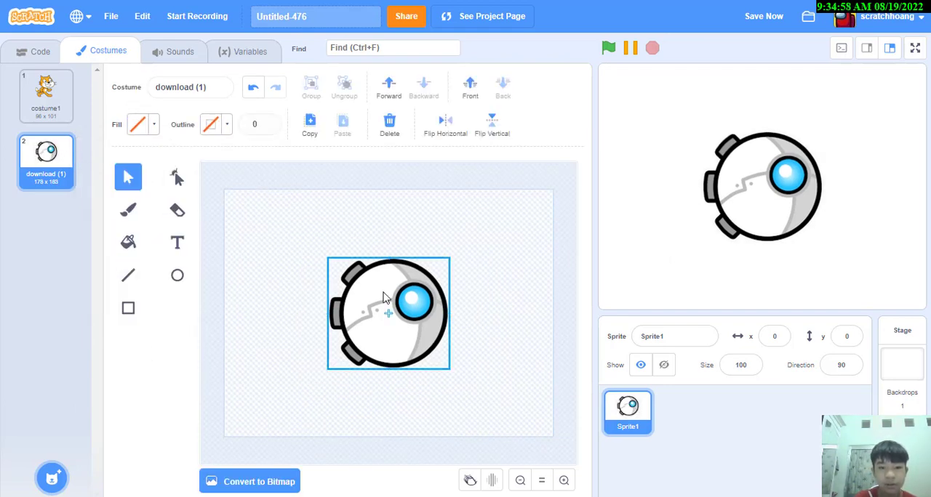
click(390, 312)
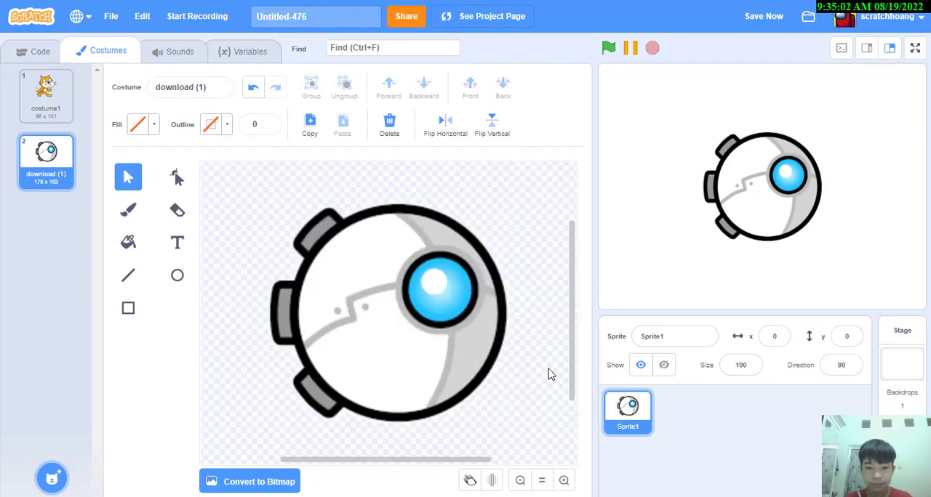
mouse_move(142, 305)
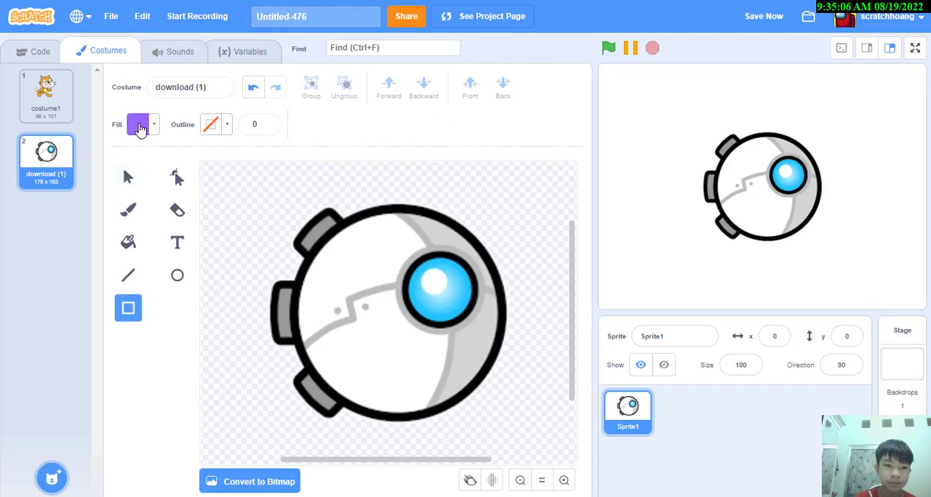
Remove the remaining cat costume and draw the red flame jet behind the copter.
click(47, 96)
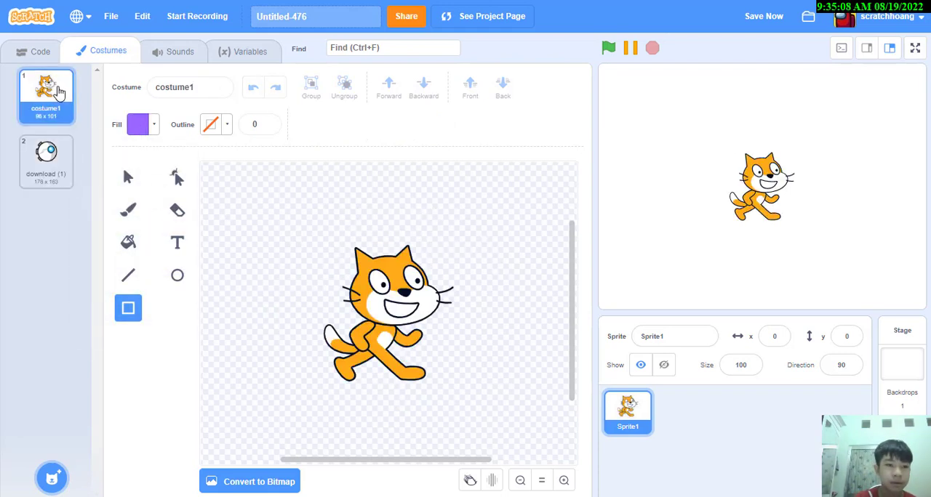
click(46, 162)
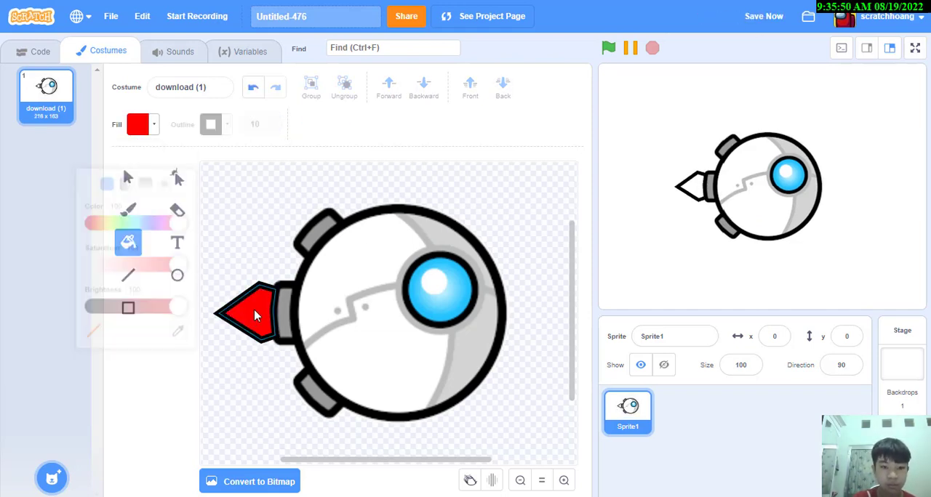
click(247, 314)
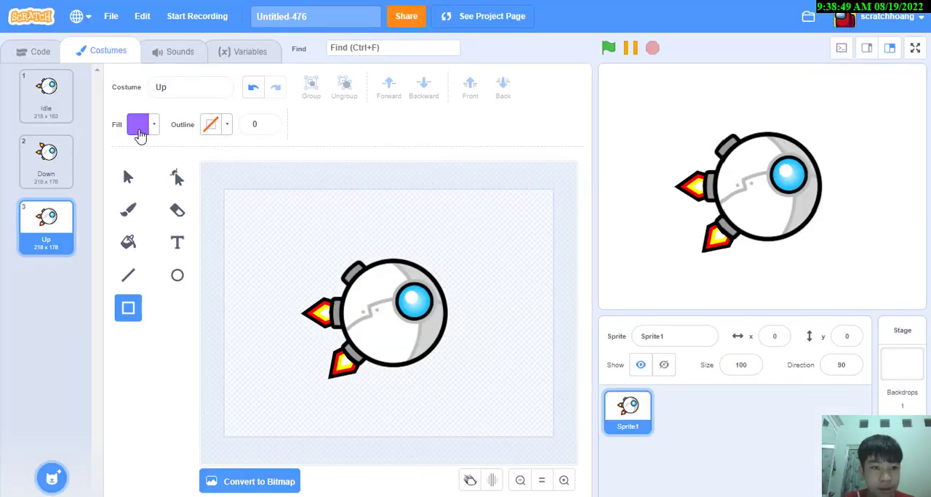
Duplicate the copter into Idle, Down and Up costumes and save the project.
click(128, 177)
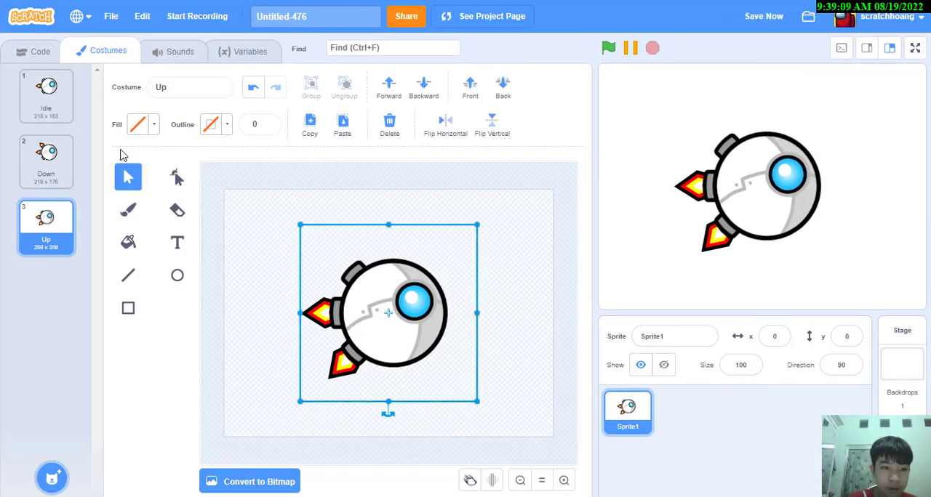
click(46, 162)
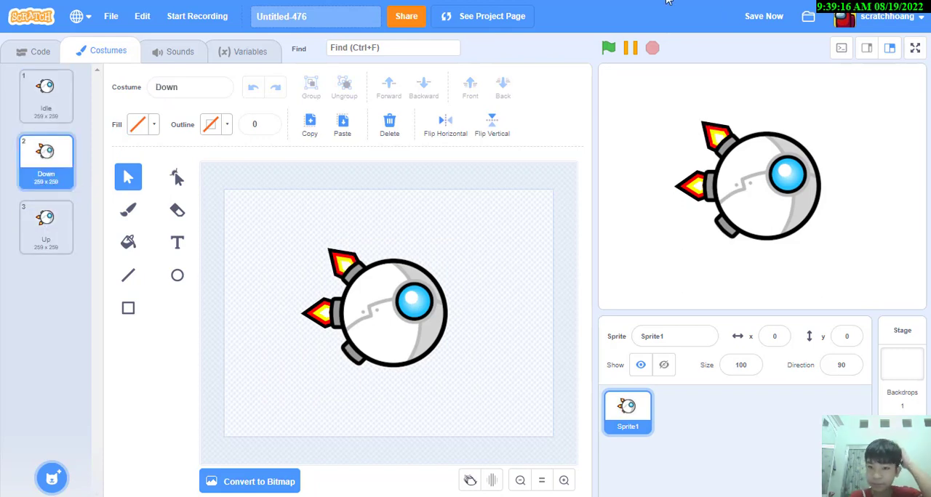
click(763, 16)
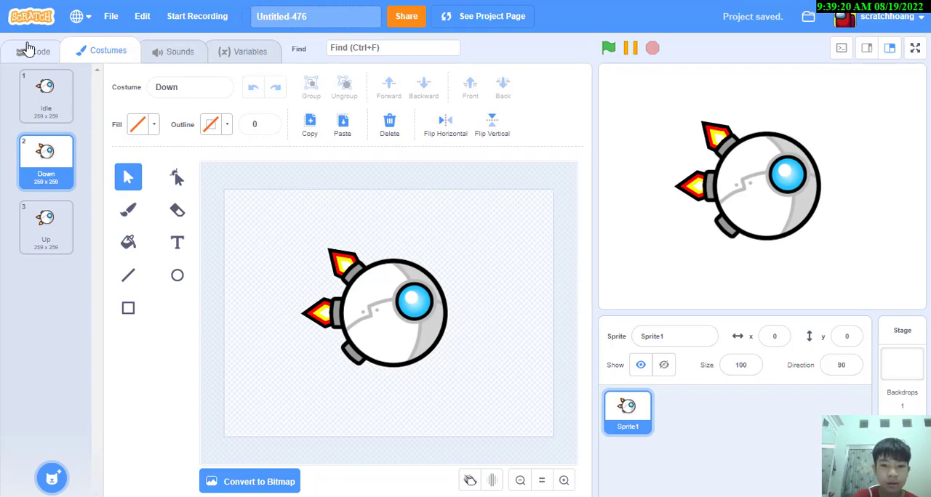
Build a green-flag script setting size to 35% with a forever loop checking costume number = 2, then save.
click(41, 49)
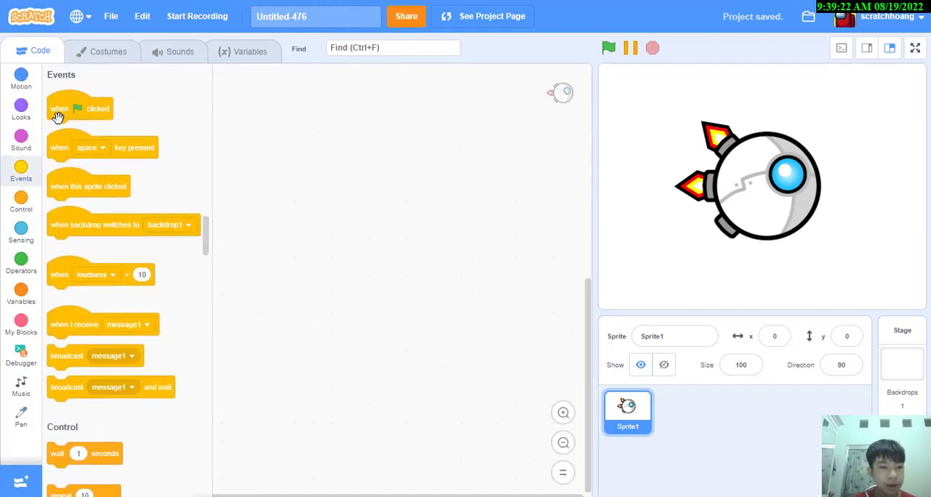
drag(80, 108, 273, 113)
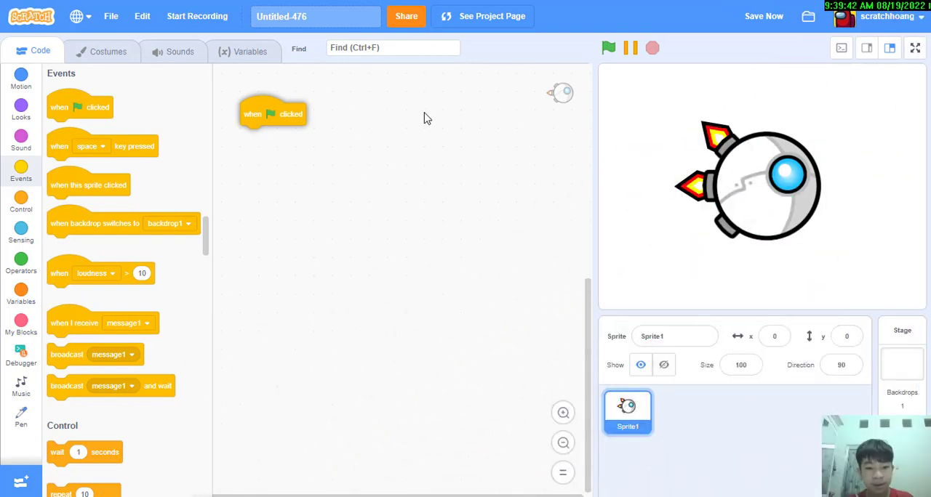
mouse_move(294, 289)
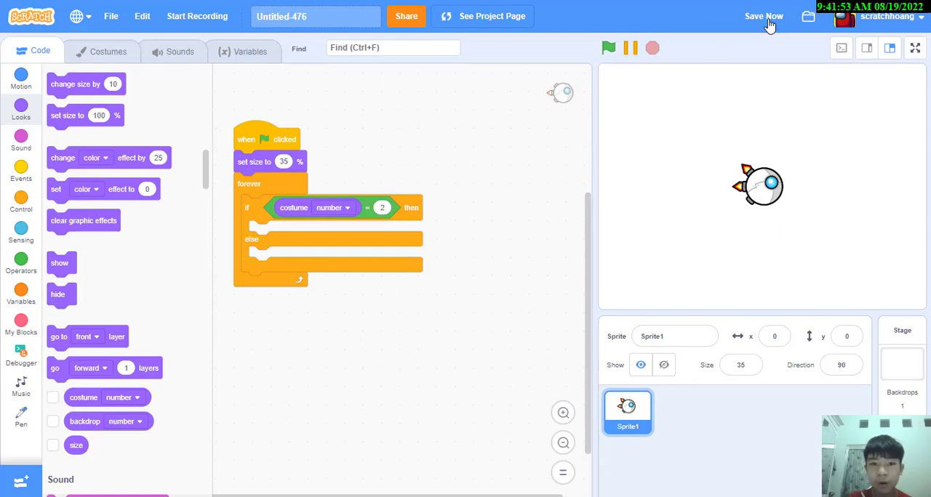
click(764, 16)
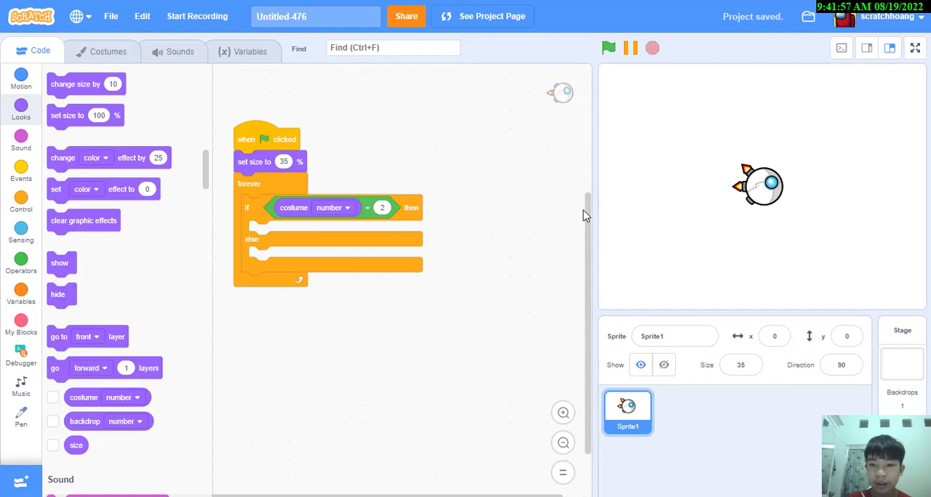
mouse_move(284, 192)
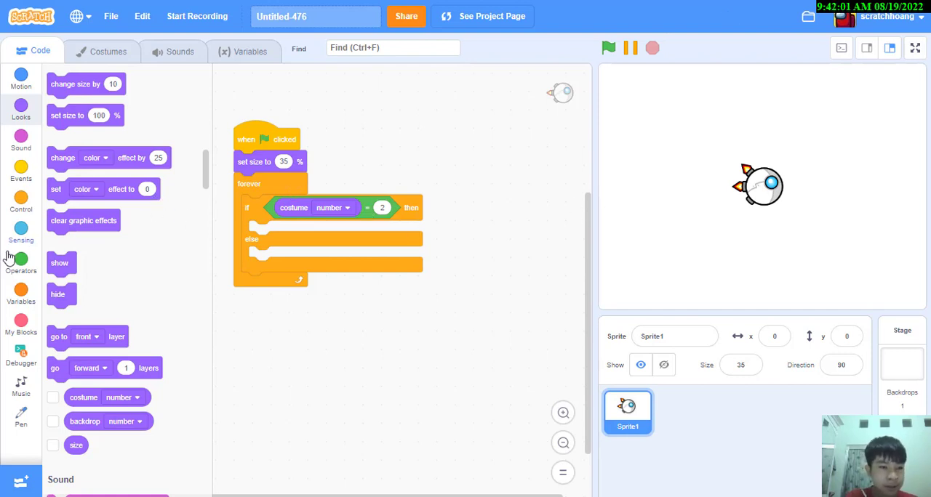
Create a sprite-only variable Yvel so the script sets Yvel to 0 at the start.
click(20, 294)
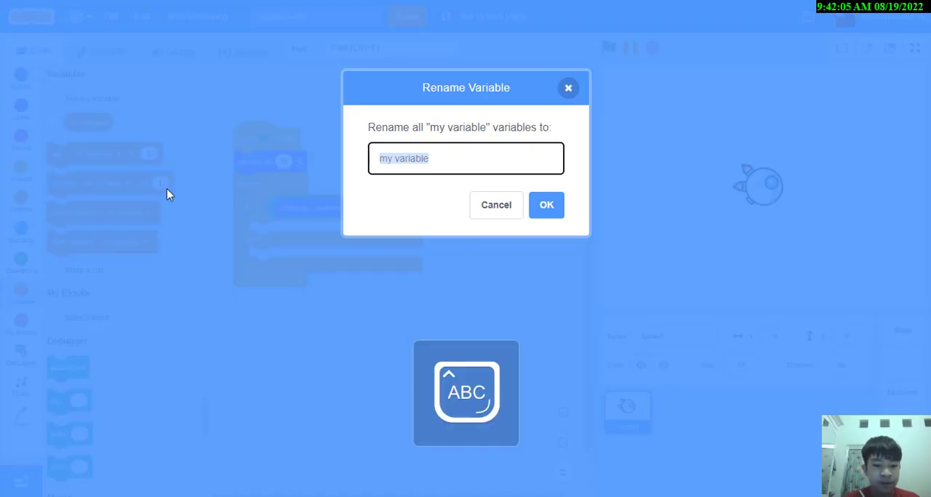
text(Y)
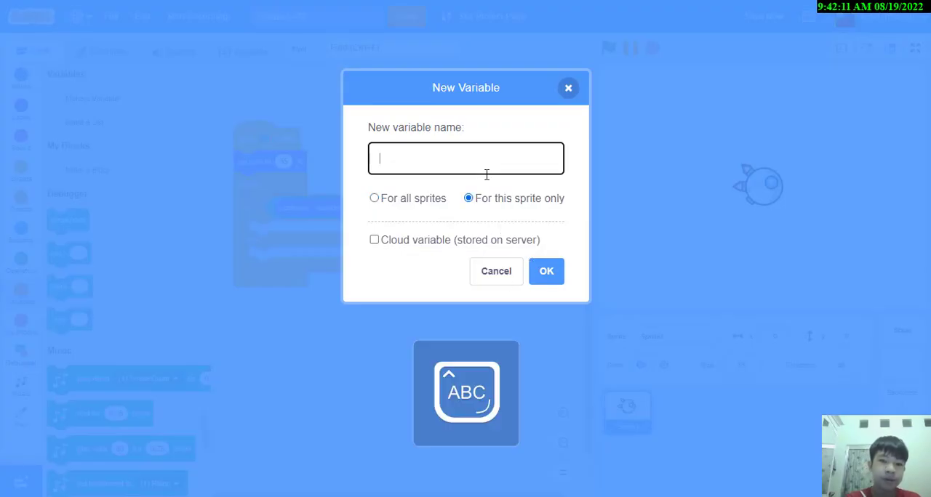
text(Yvel)
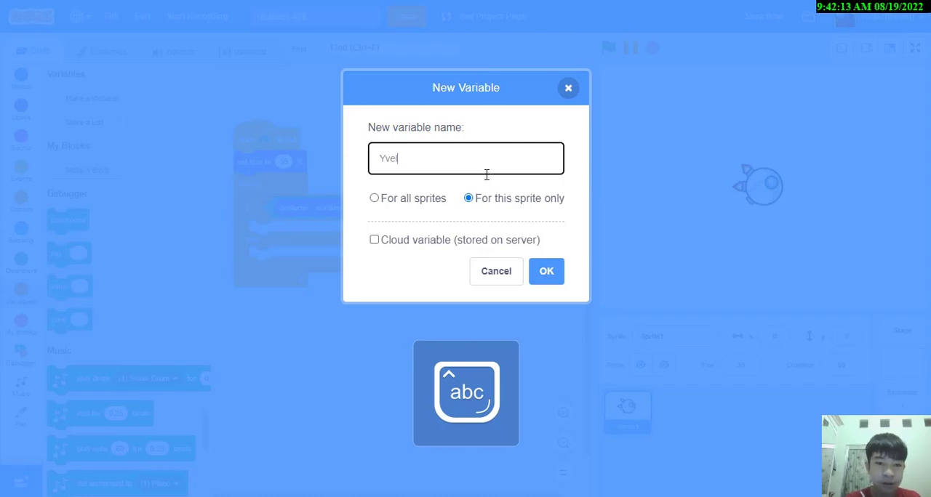
click(547, 271)
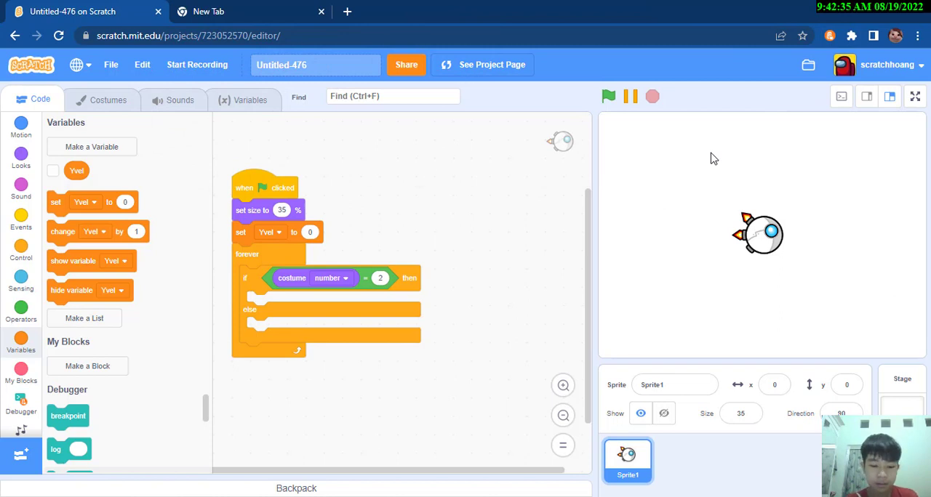
Check the Up costume, then make the costume-2 branch change Yvel by 3 and y by Yvel with an empty if.
key(f11)
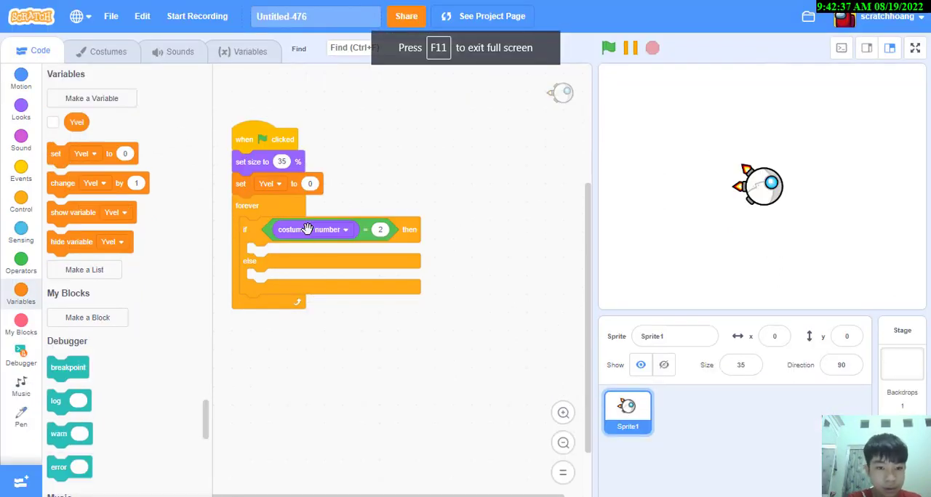
mouse_move(232, 189)
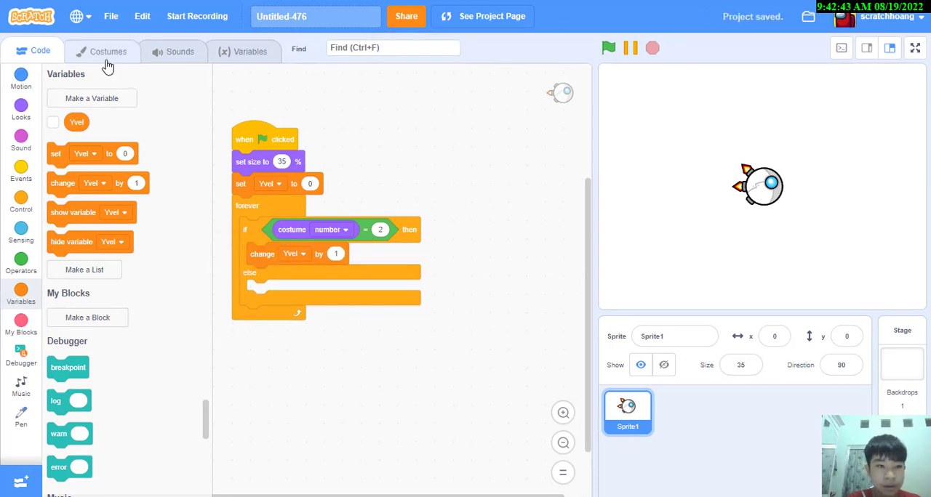
click(107, 51)
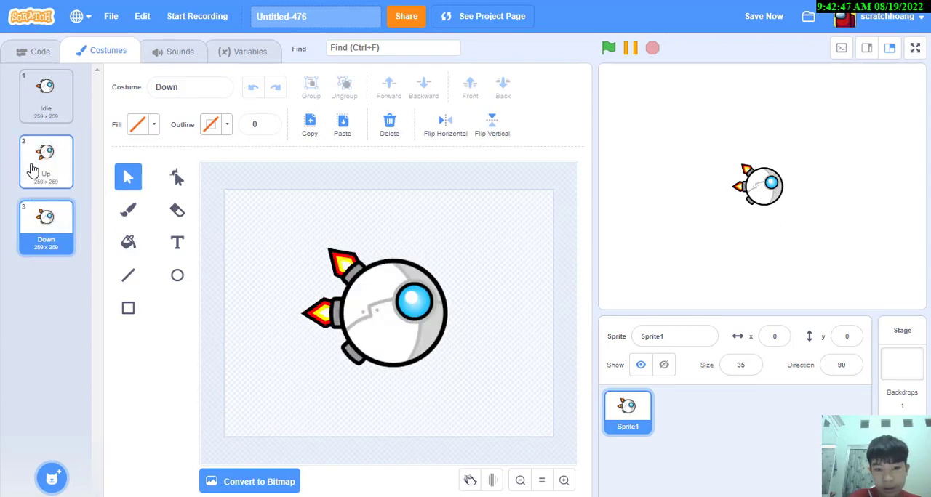
click(46, 161)
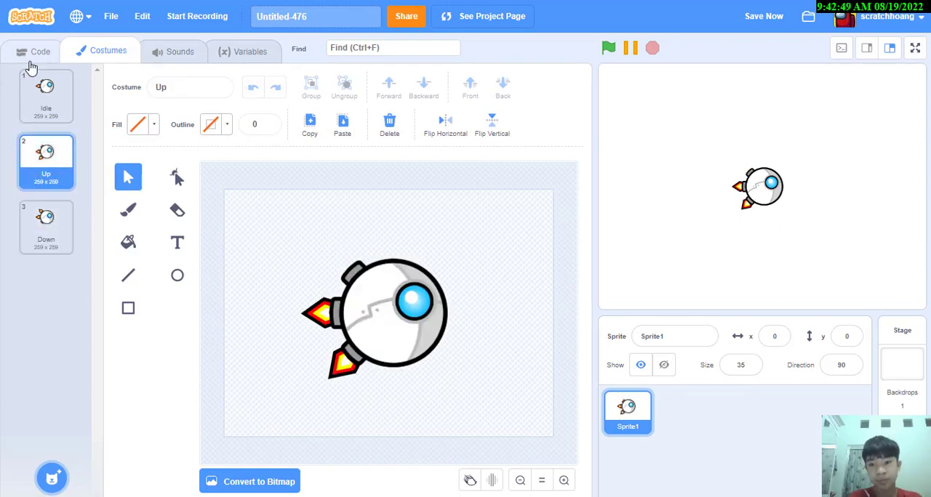
click(41, 51)
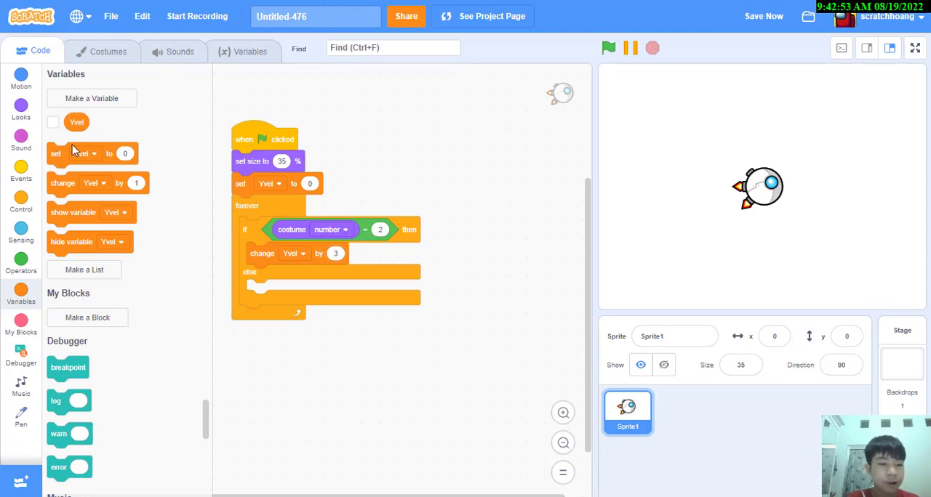
mouse_move(60, 213)
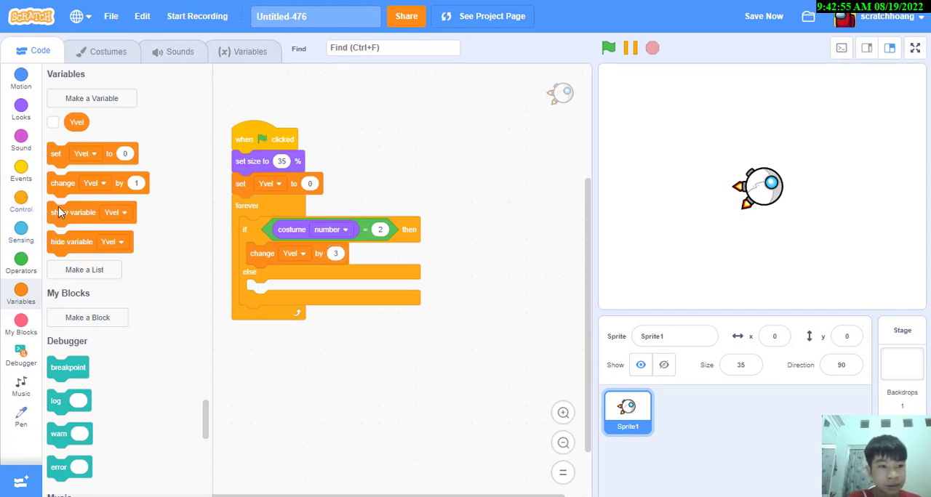
click(20, 78)
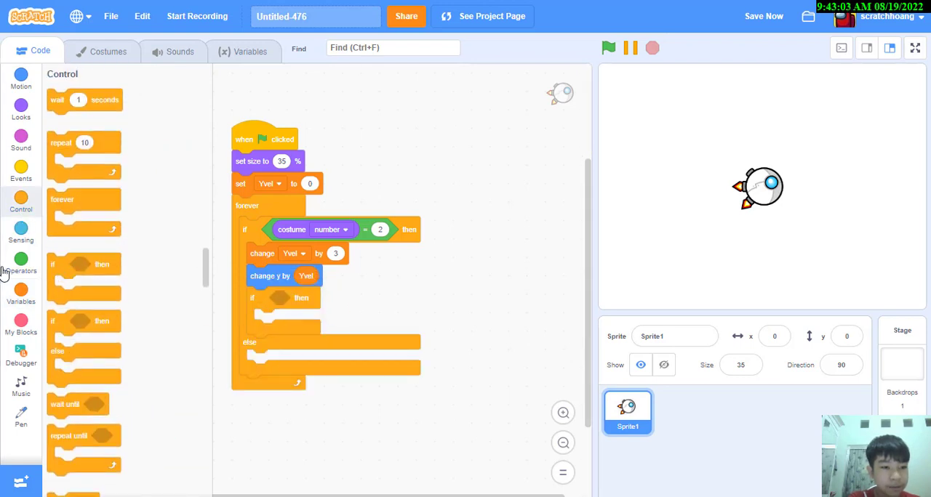
Cap the rising speed with 'if Yvel > 9 then set Yvel to 9' and test-run it.
click(21, 261)
text(9)
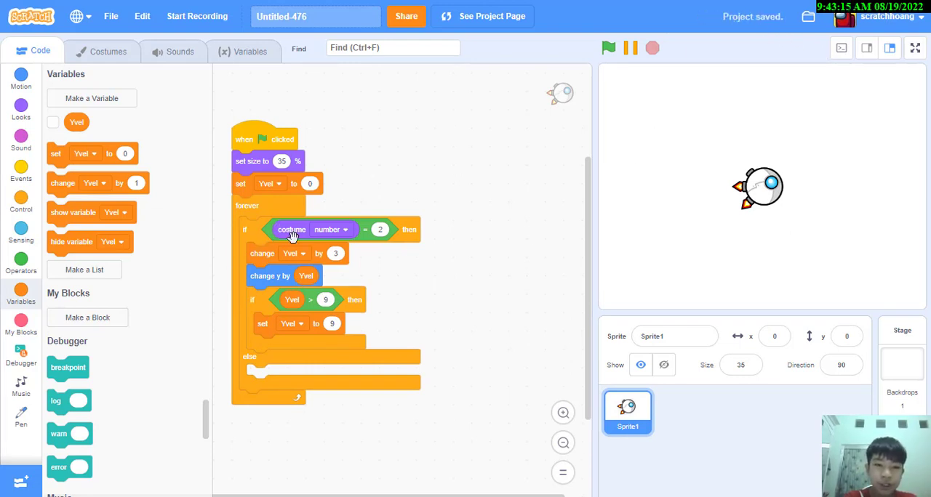
mouse_move(553, 286)
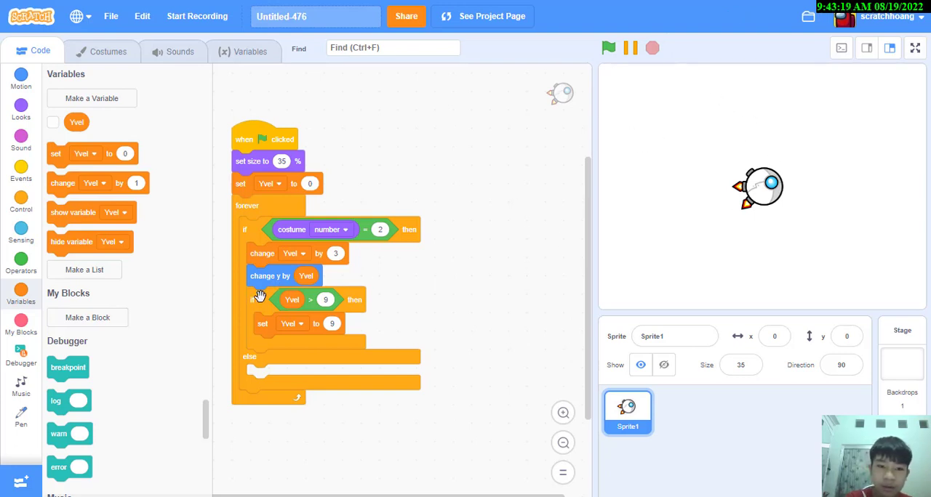
mouse_move(333, 249)
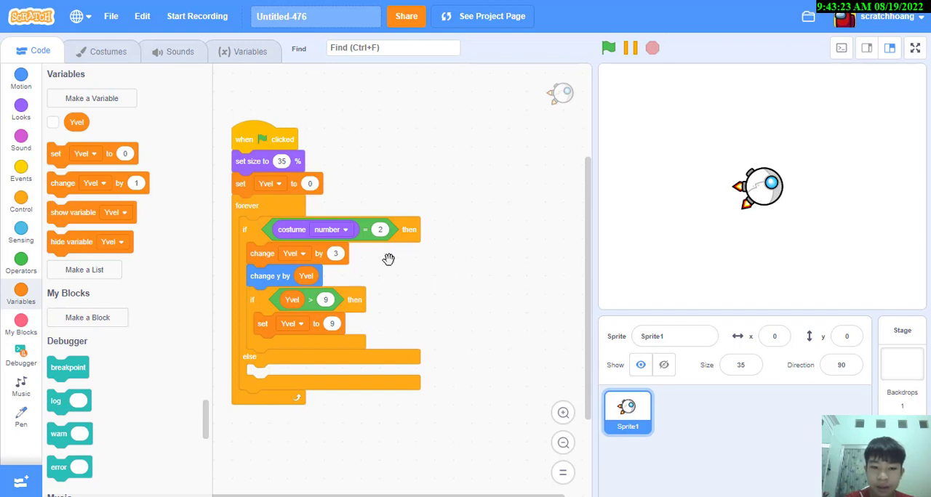
mouse_move(291, 291)
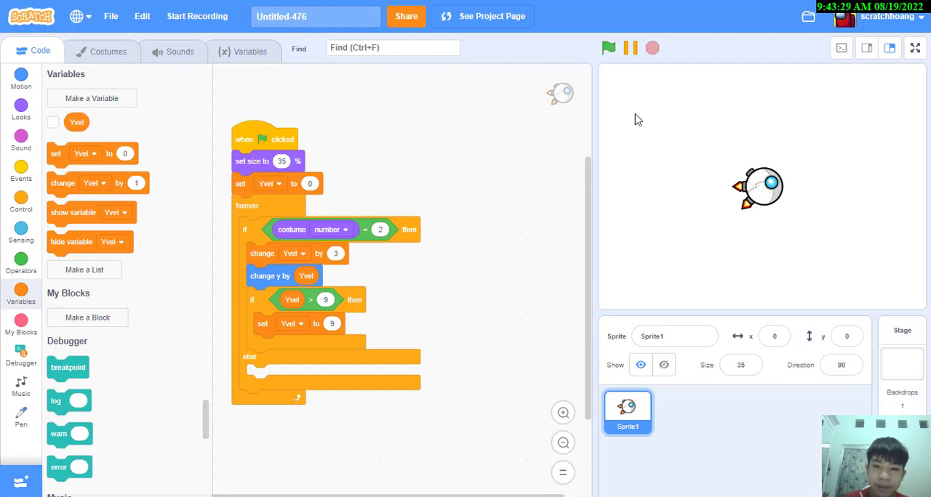
mouse_move(419, 320)
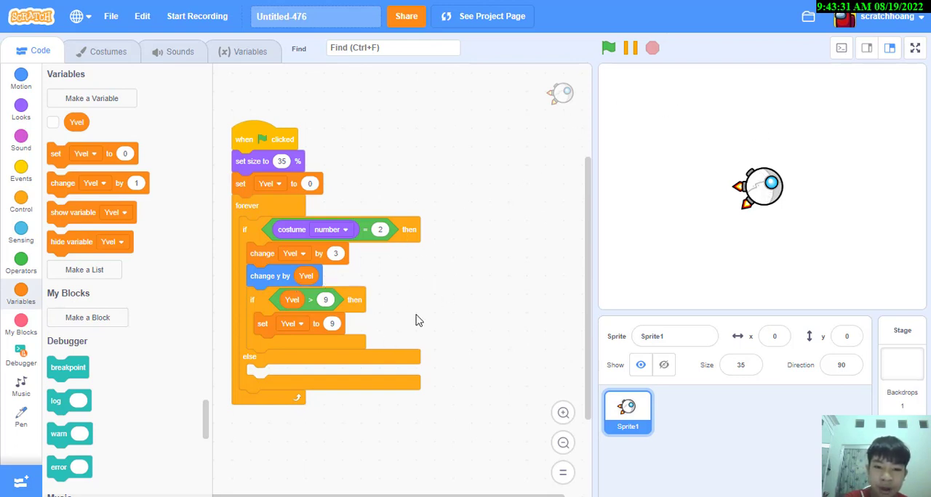
click(608, 48)
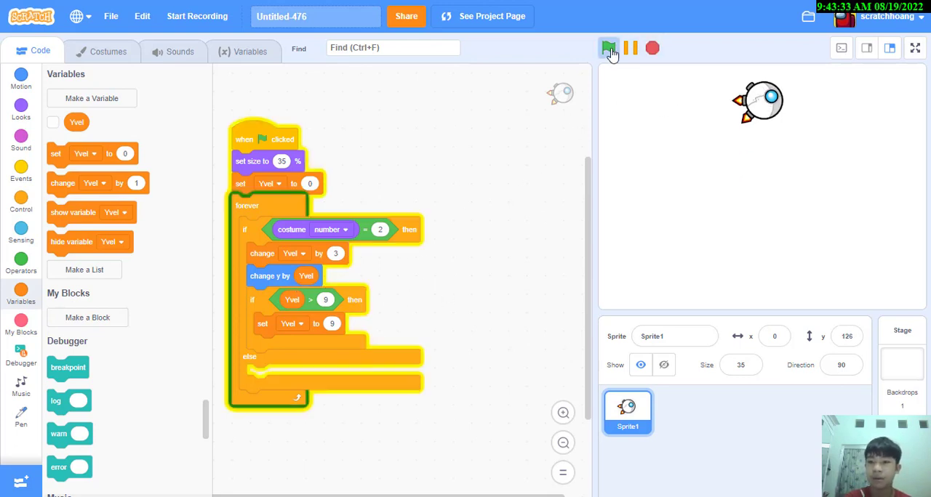
click(608, 48)
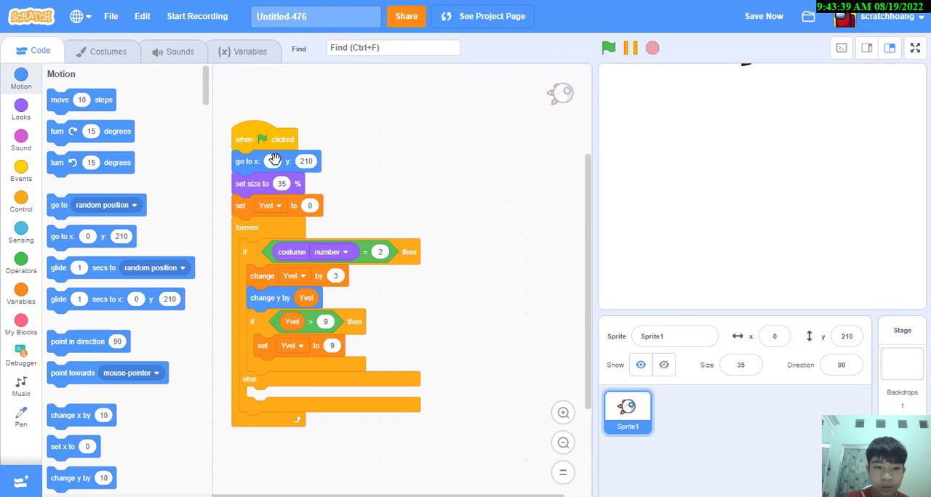
Start the sprite at x -140 y 0, test it, and duplicate the rising blocks into the else branch with -3 and a -9 limit.
text(-140)
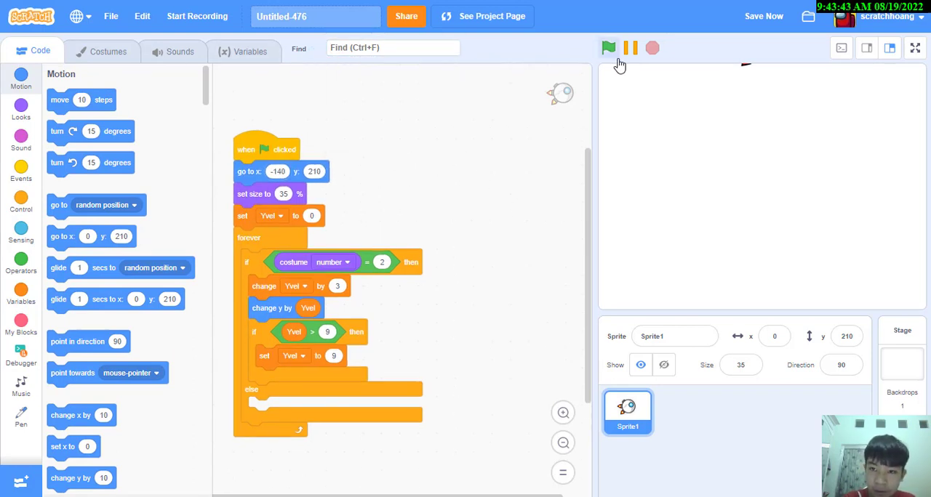
click(608, 48)
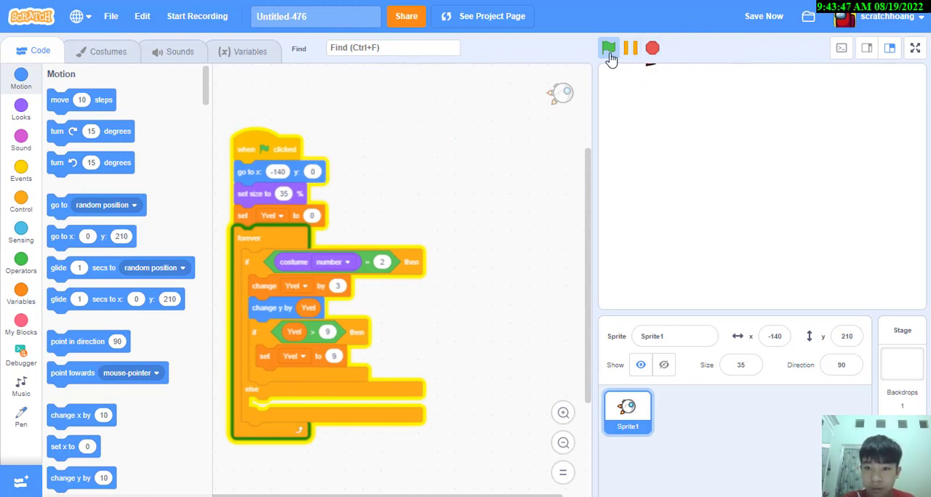
click(608, 48)
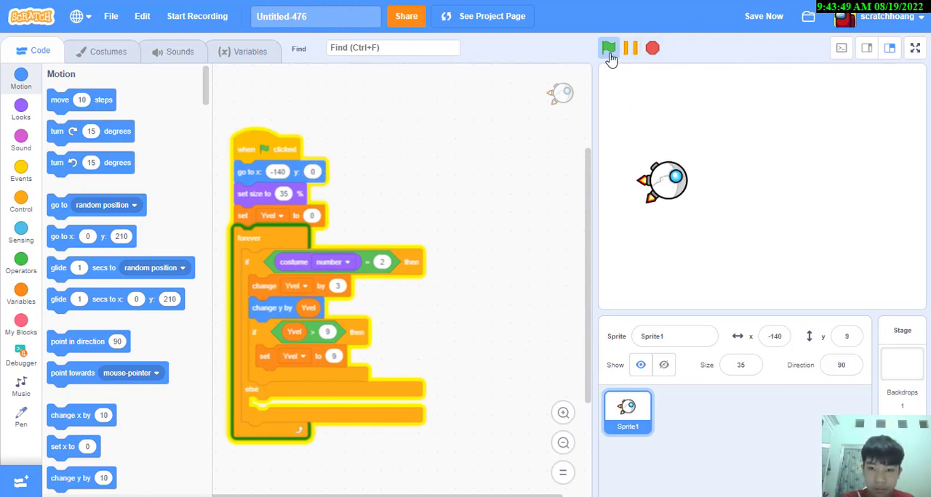
click(608, 48)
text(-3)
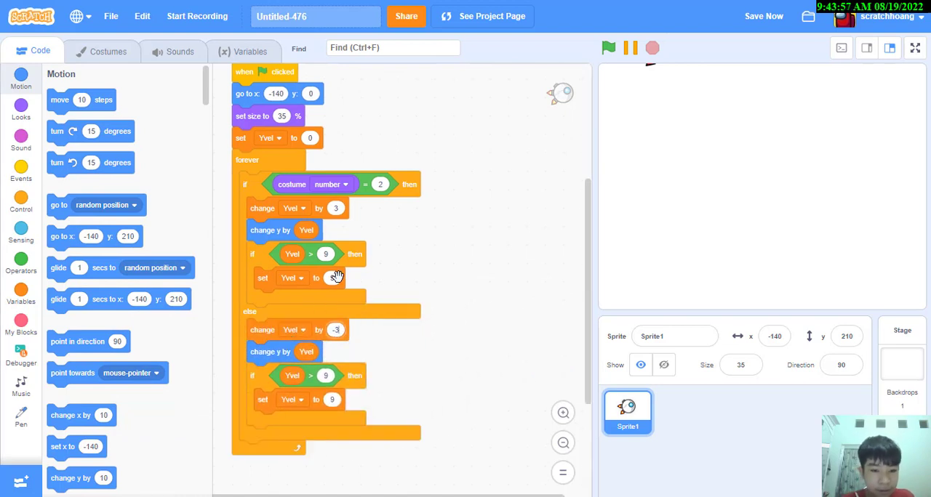
right_click(337, 277)
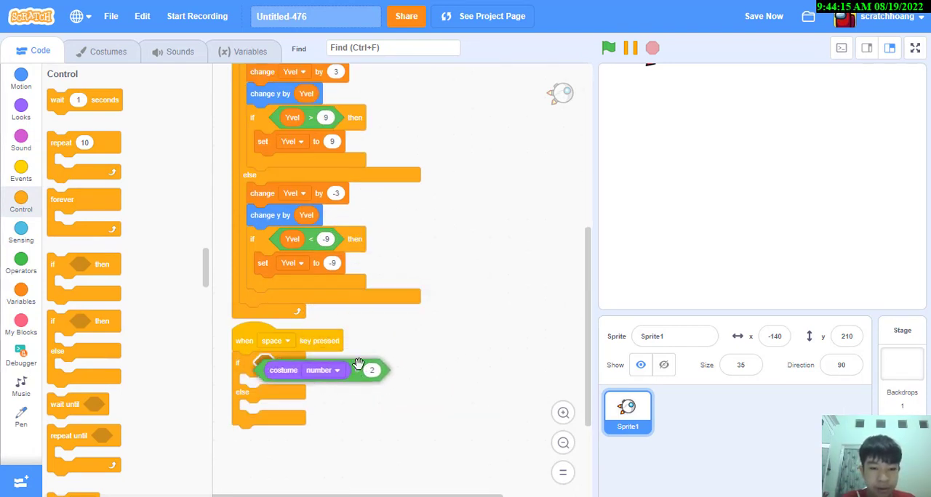
Add a space-key script switching to Down when costume 2 shows, else Up, and test it.
click(21, 109)
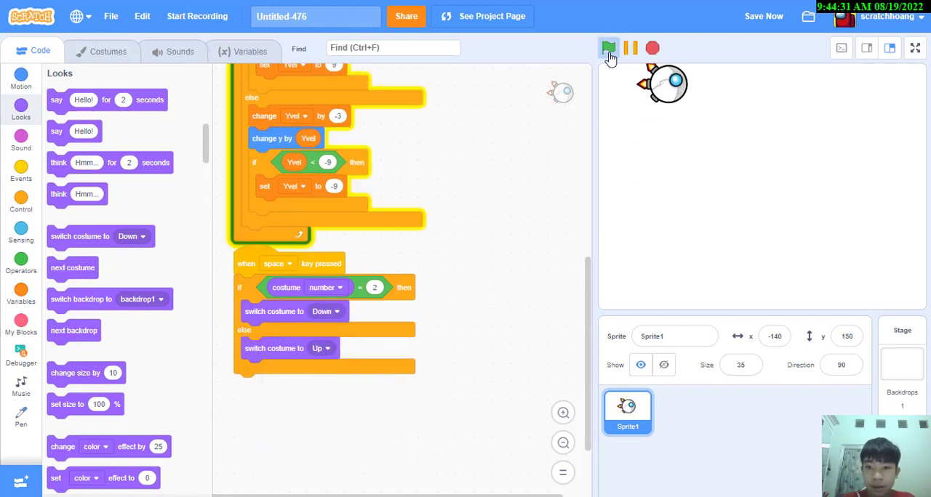
click(608, 48)
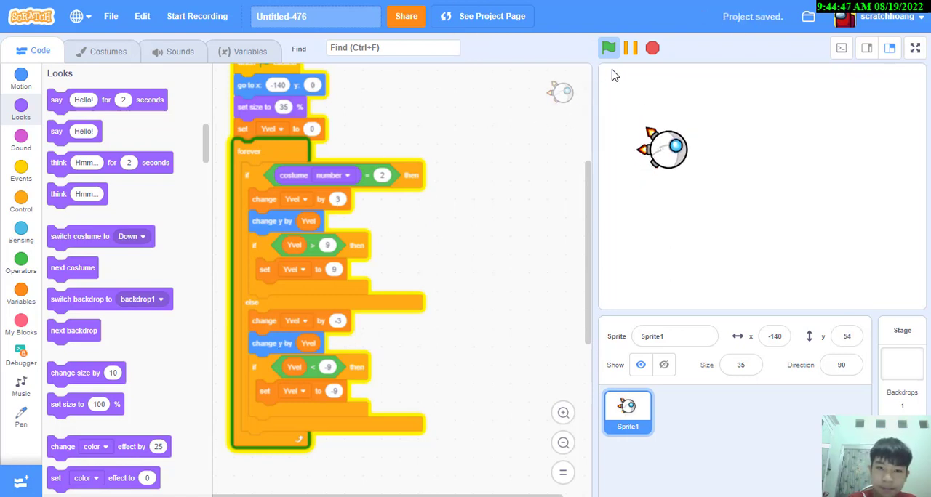
Test the swing with gentler Yvel steps of 2 and -2, save, and bring up the Variables blocks.
click(608, 48)
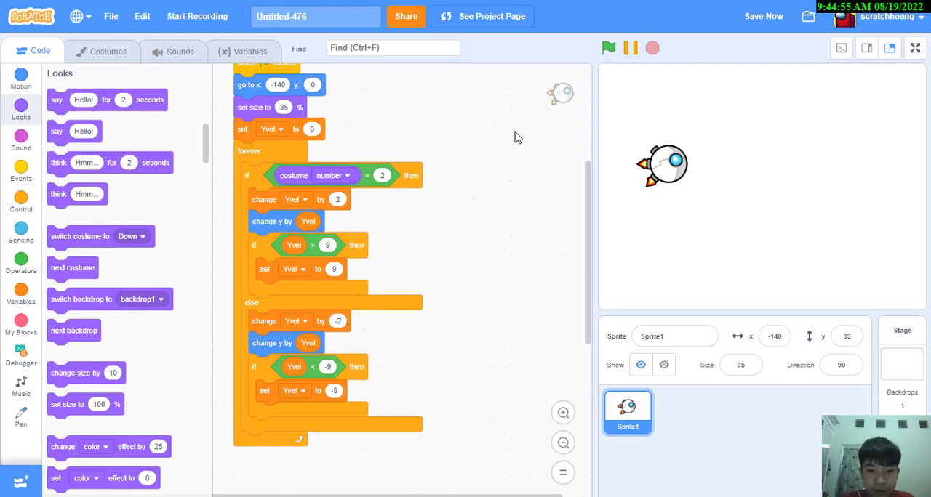
click(608, 48)
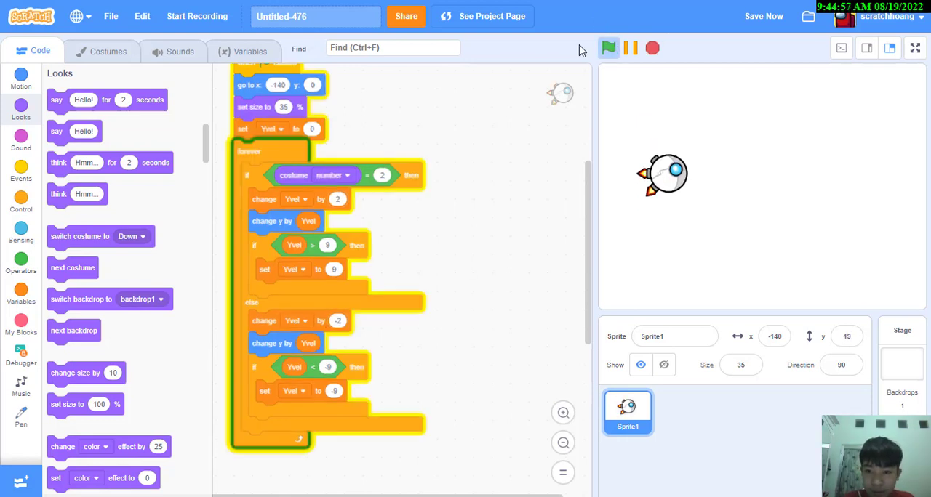
click(763, 16)
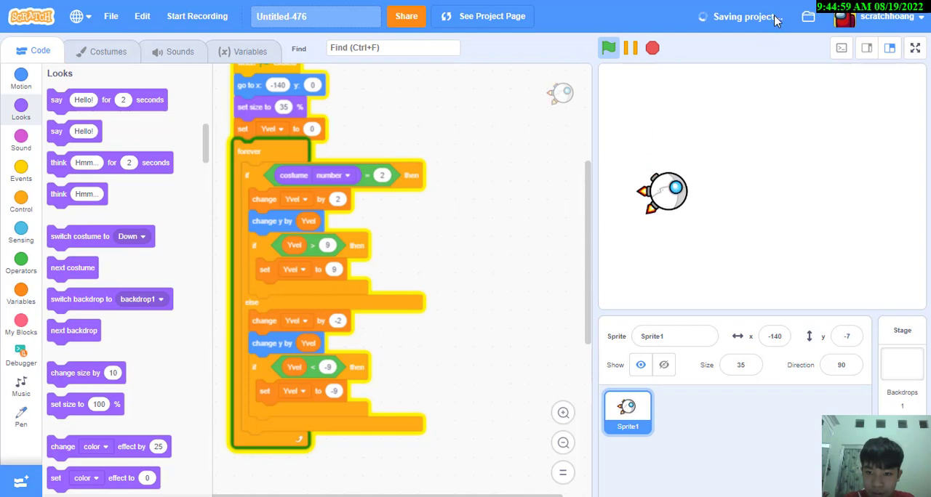
scroll(down, 3)
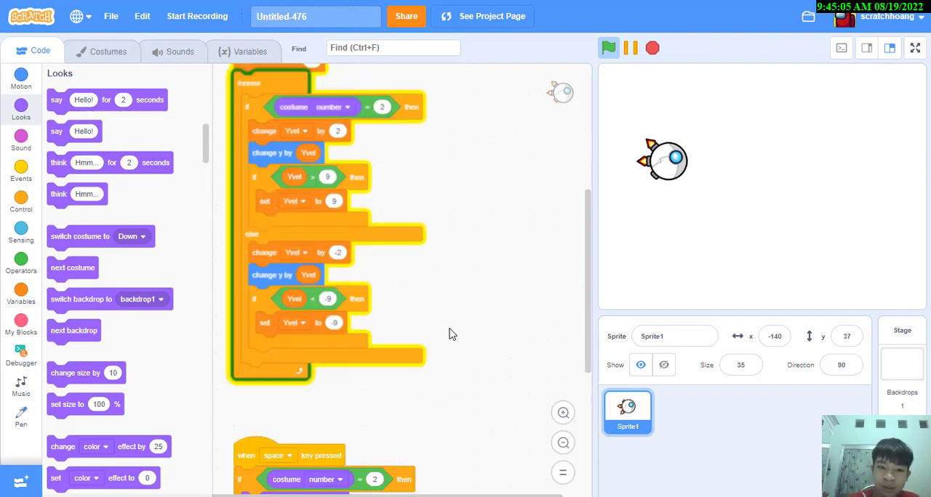
click(608, 48)
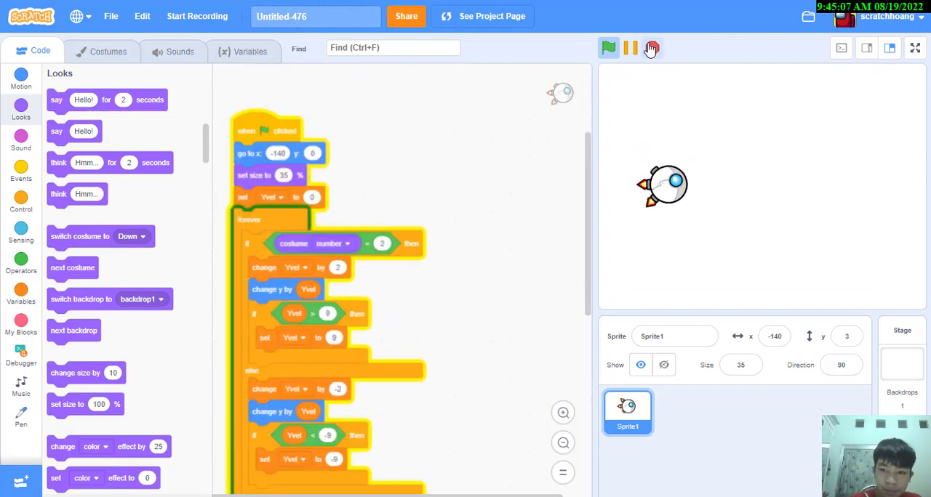
click(20, 289)
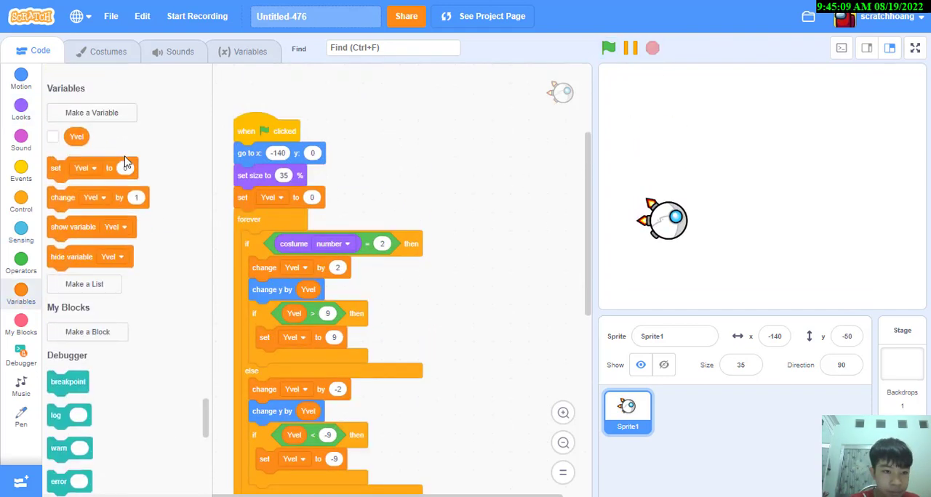
Create a new variable named ChangeY.
click(92, 114)
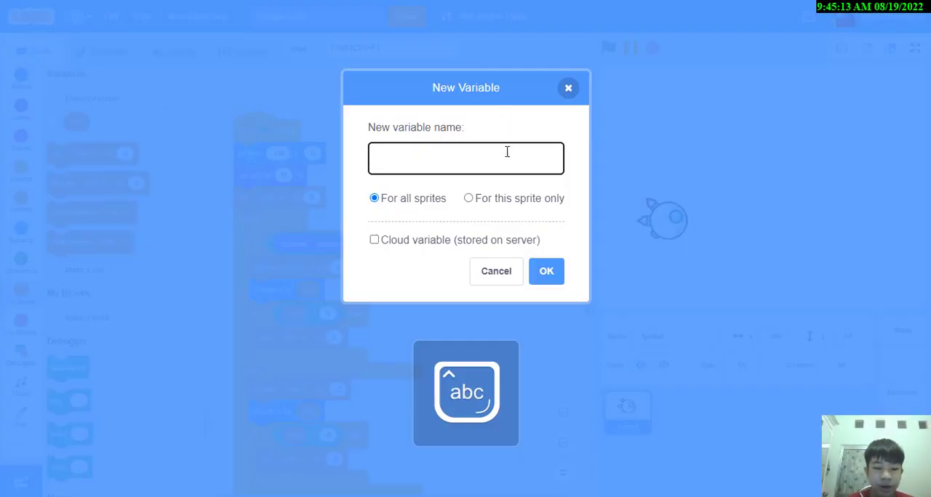
click(496, 270)
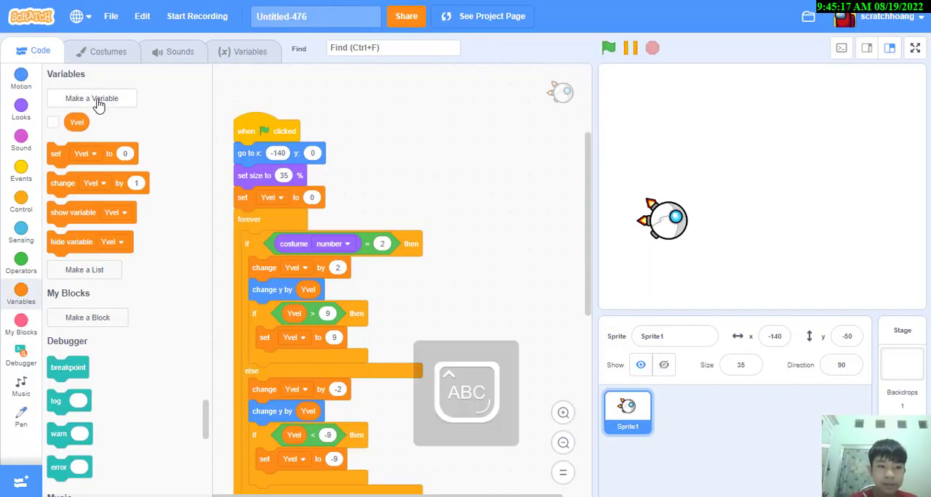
click(91, 99)
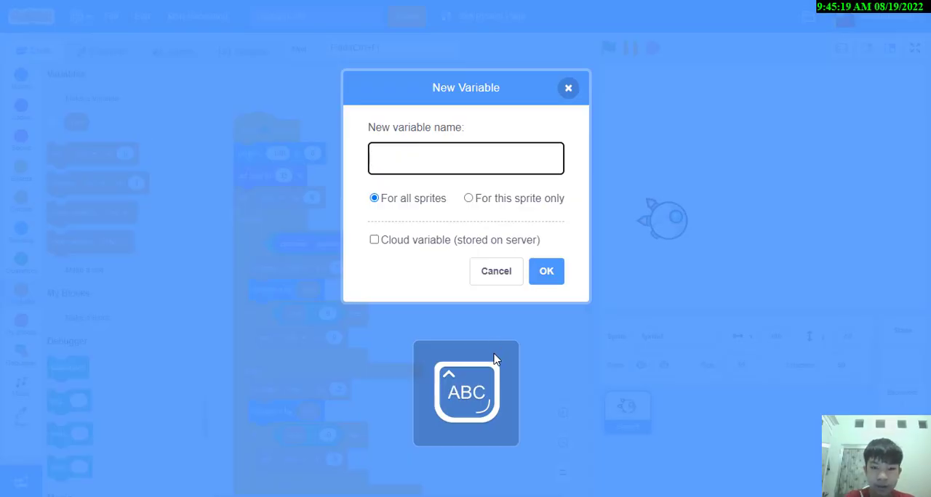
text(ChangeY)
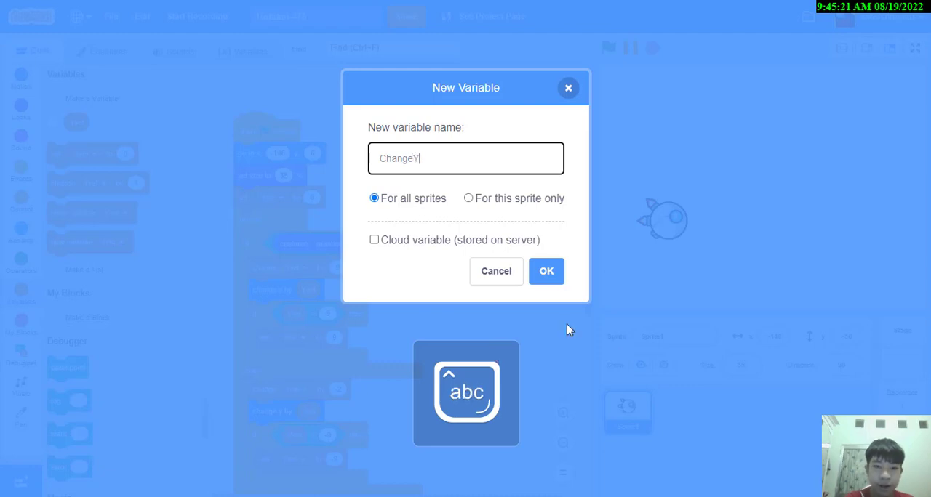
click(547, 270)
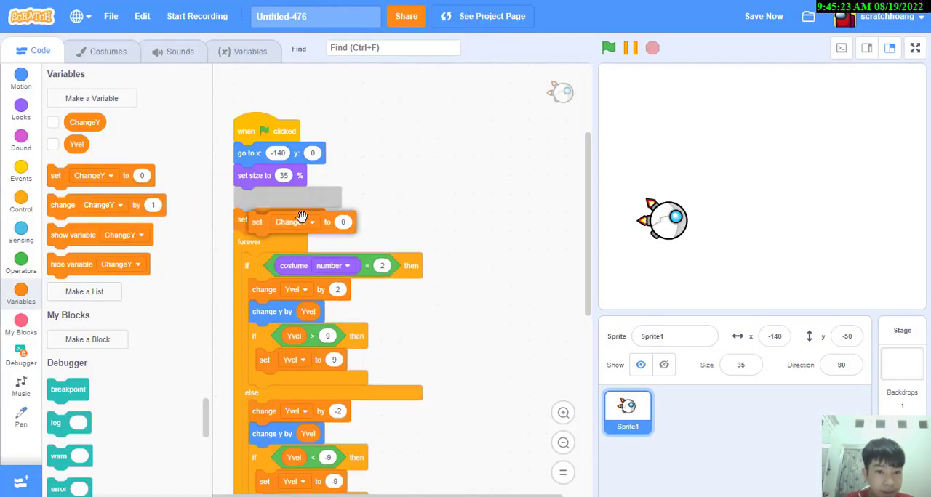
Set ChangeY to 1.5, make Yvel rise by ChangeY and fall by 0 - ChangeY, and test the swing.
click(608, 48)
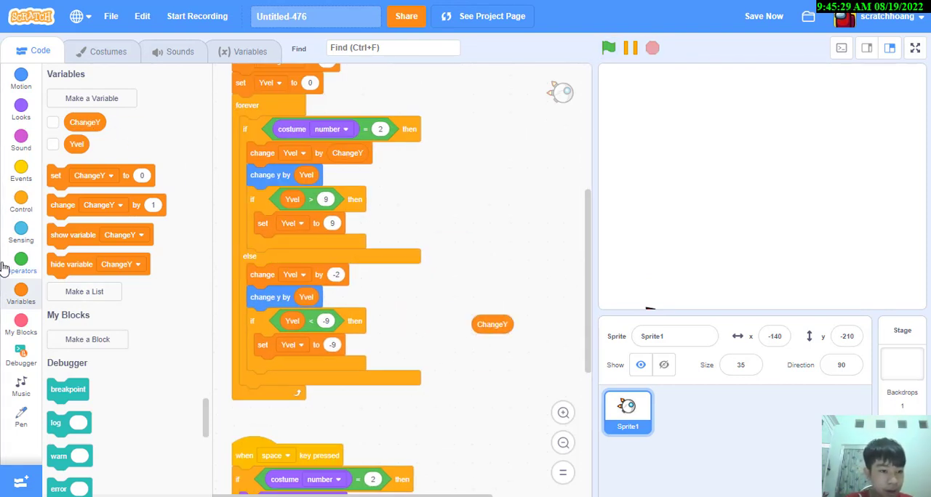
click(20, 265)
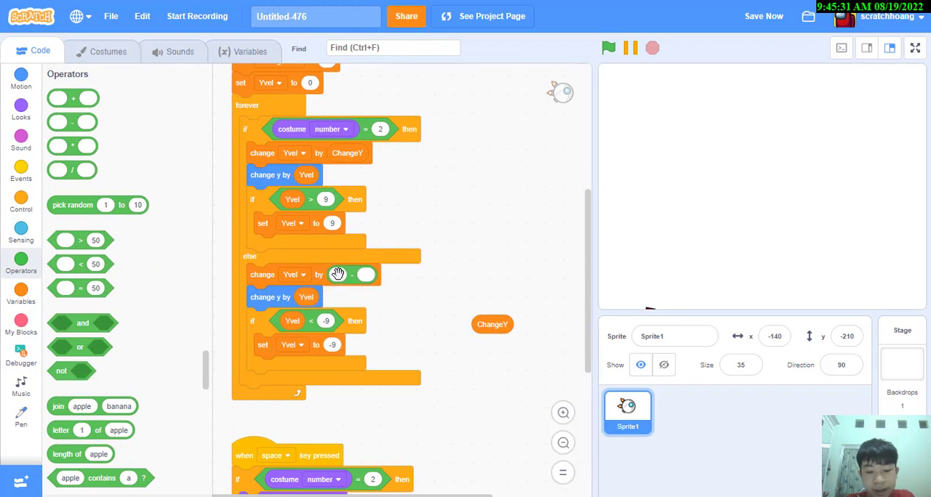
drag(492, 325, 364, 277)
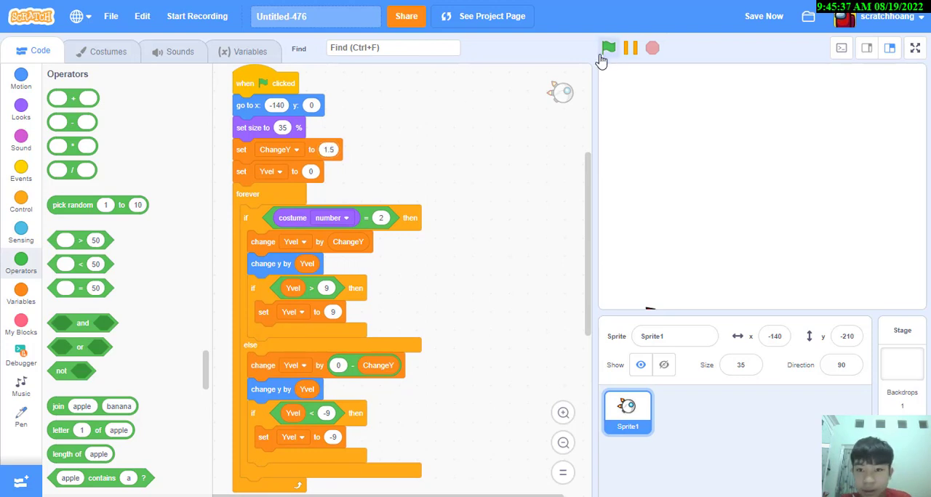
click(608, 48)
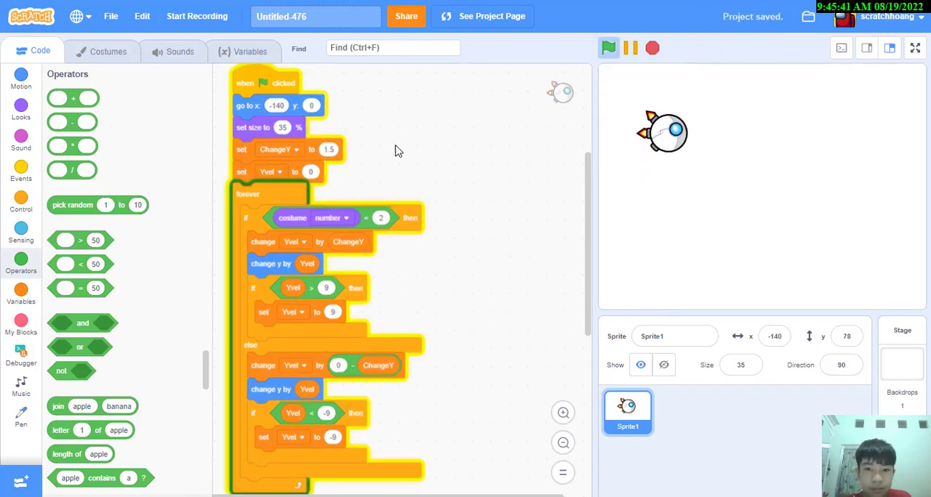
click(608, 48)
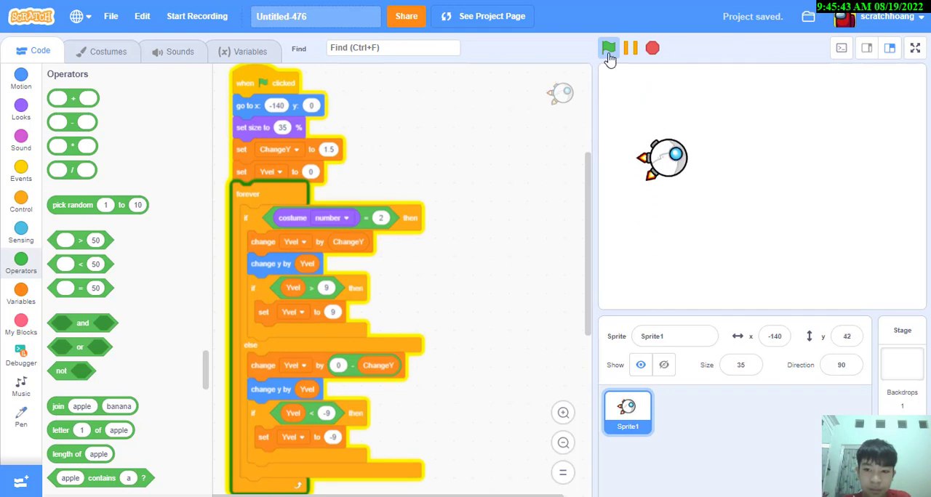
click(608, 48)
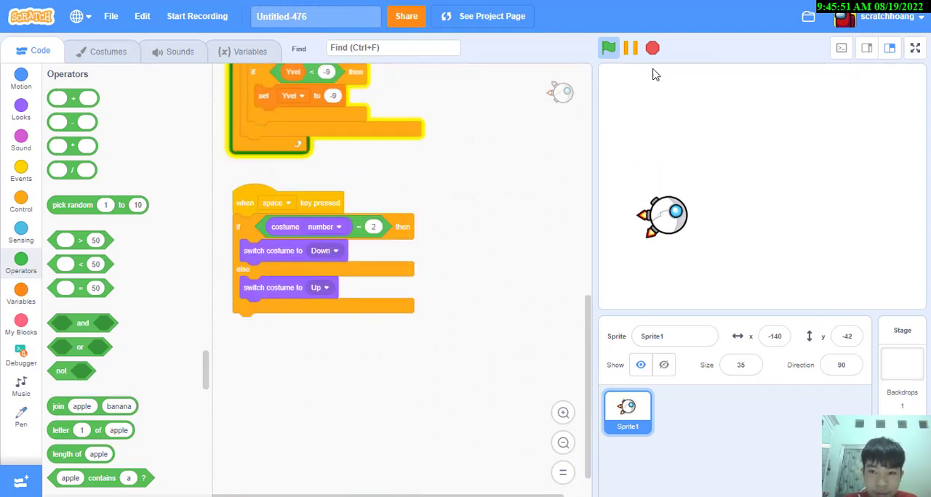
Duplicate the space-key costume script and set the copy's key to up arrow.
click(608, 48)
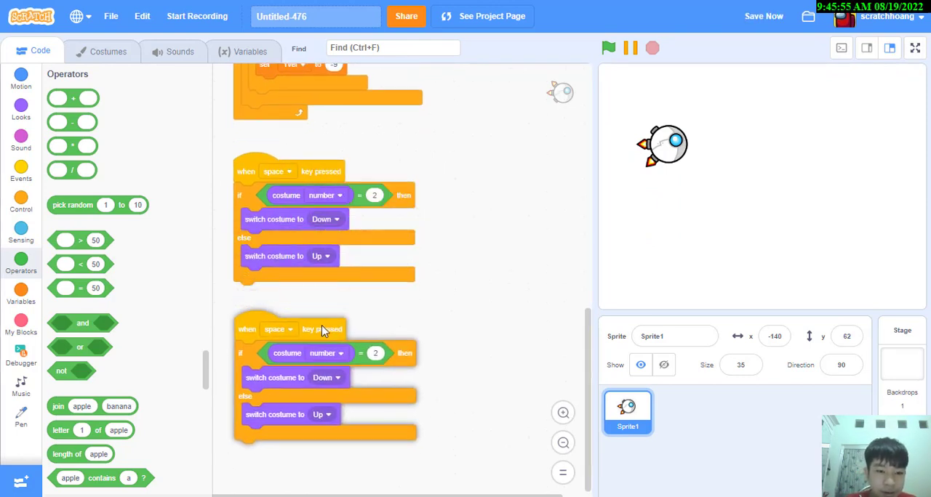
click(280, 329)
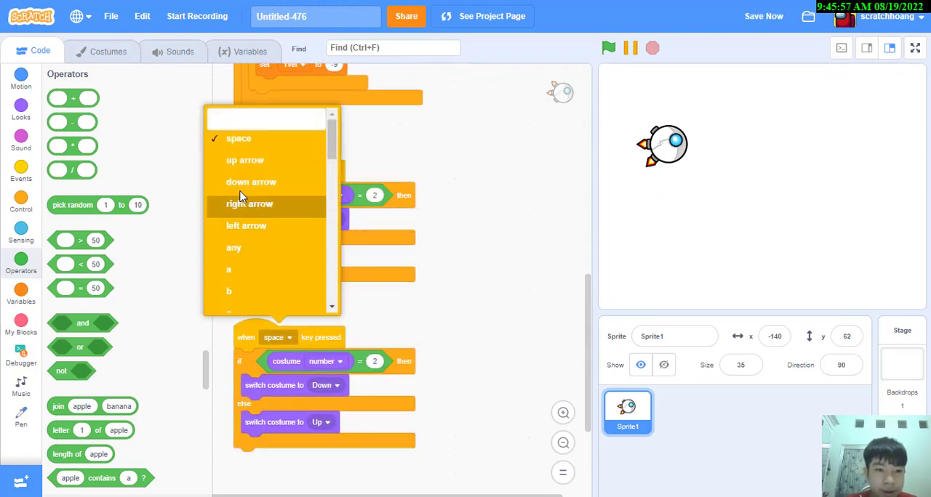
mouse_move(242, 173)
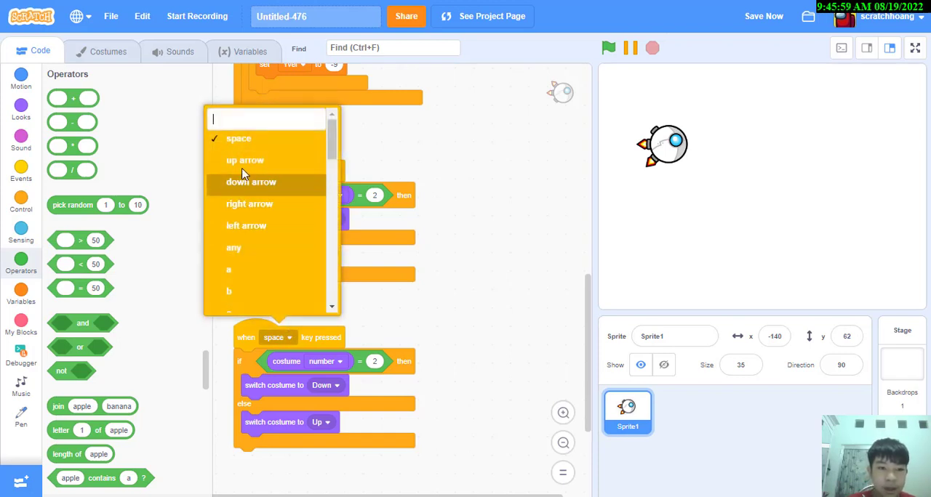
click(245, 160)
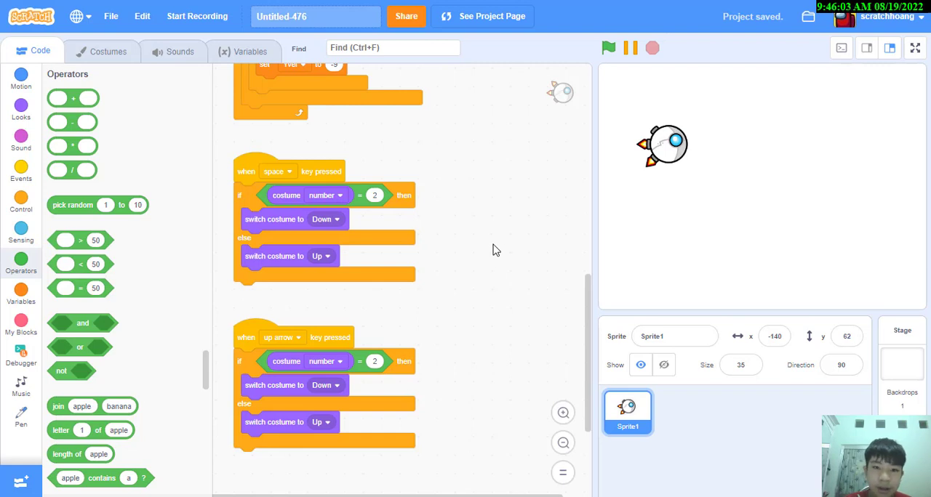
click(20, 169)
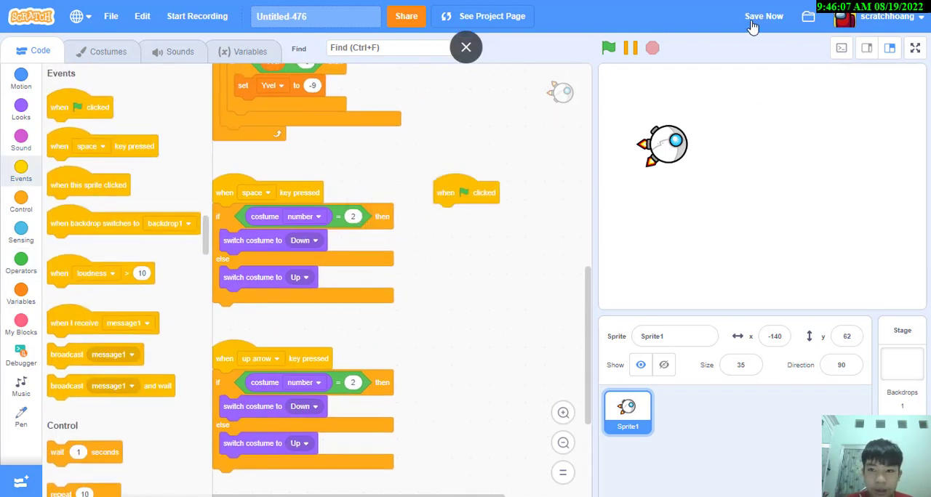
Build a green-flag forever loop that flips the costume when the mouse is down, waiting for release.
click(20, 203)
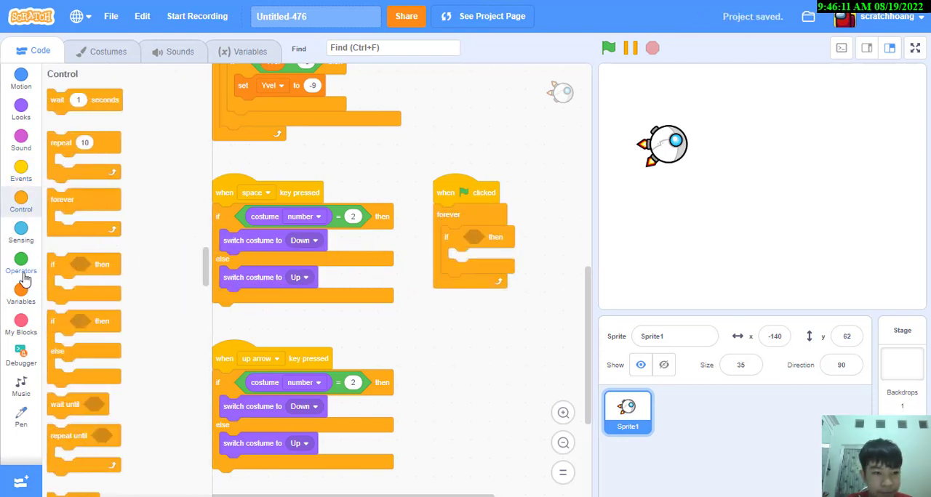
click(20, 231)
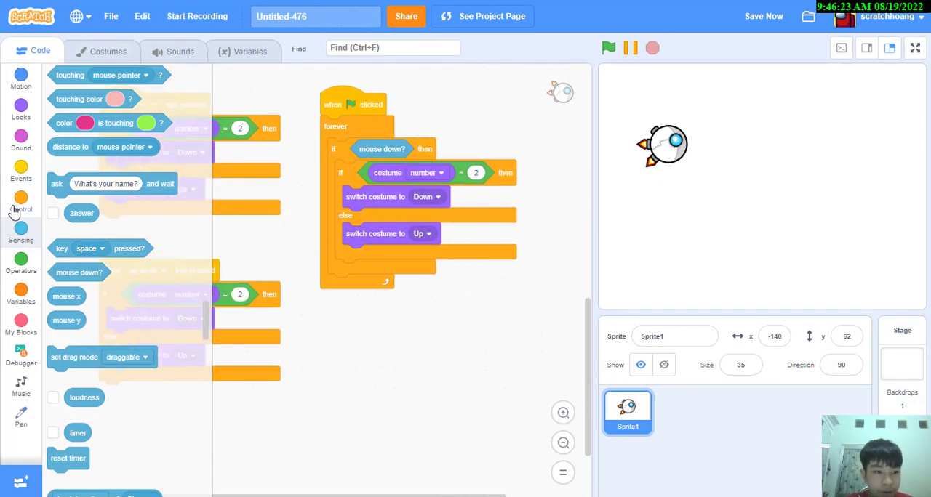
click(21, 204)
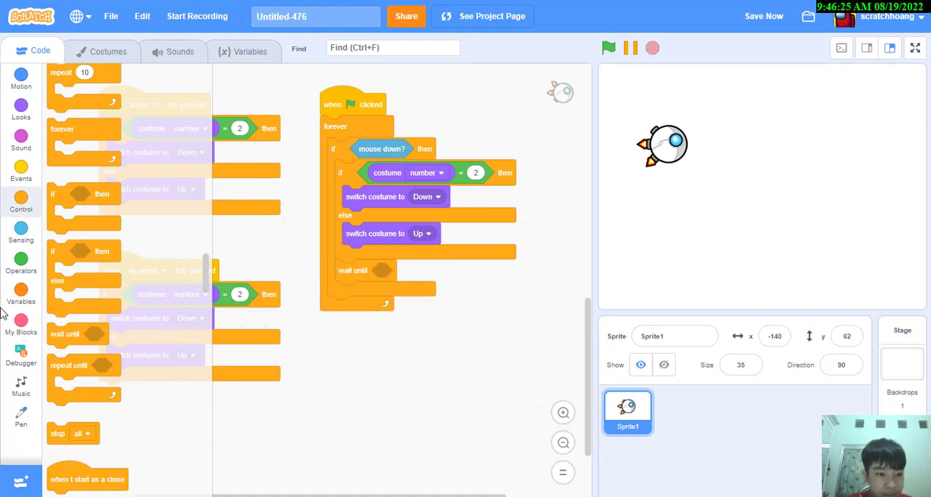
click(21, 262)
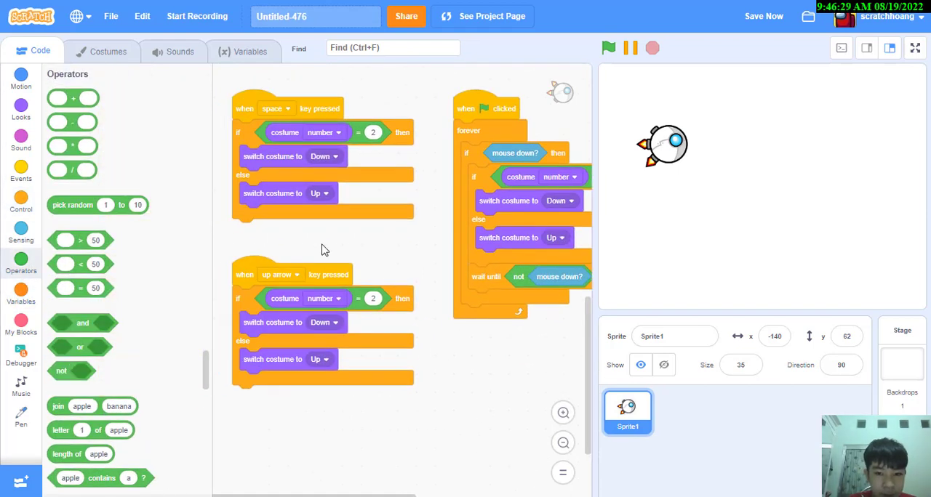
Make the key scripts wait until the key is released, then run the project to test the flips.
click(21, 204)
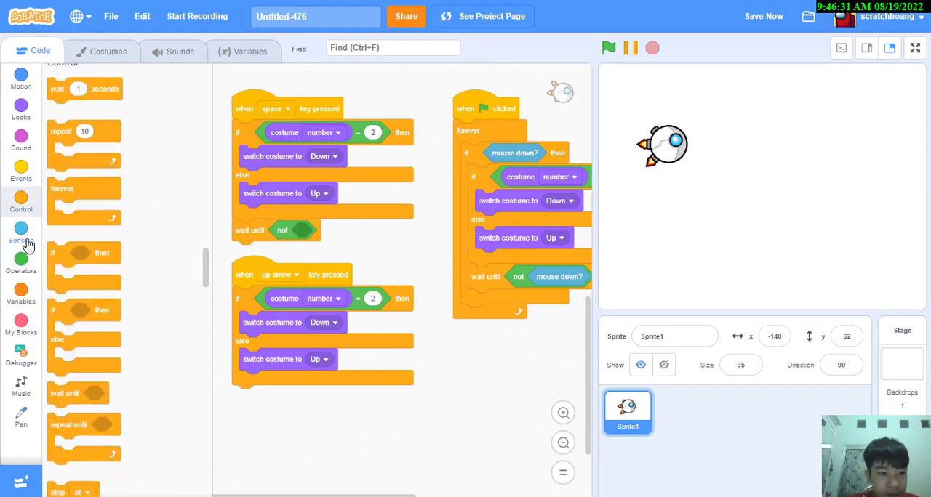
click(20, 240)
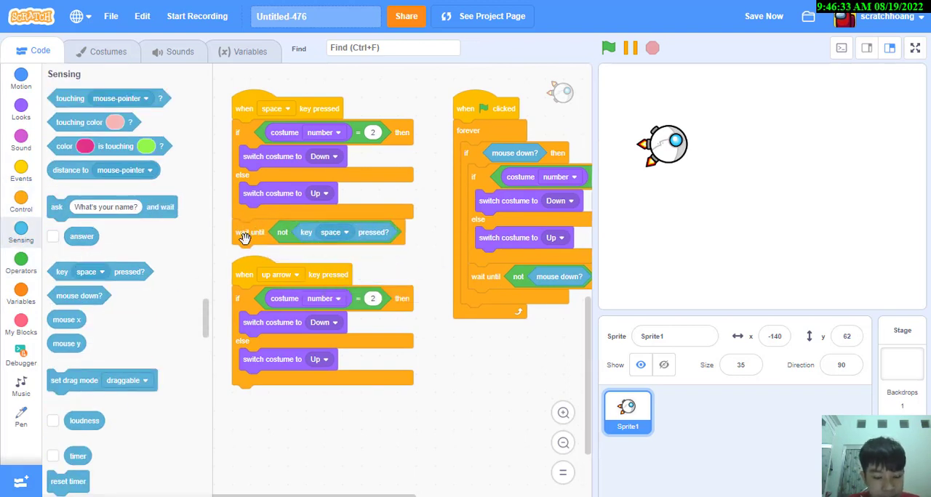
click(346, 233)
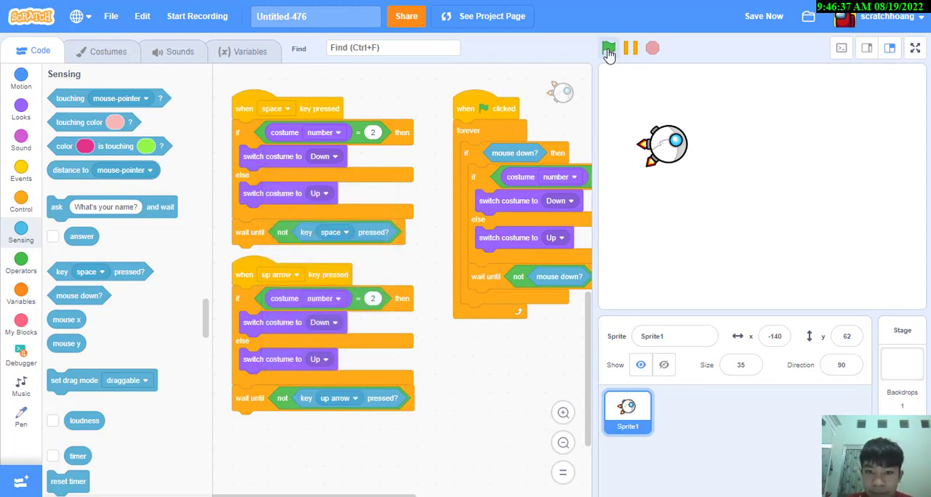
click(608, 48)
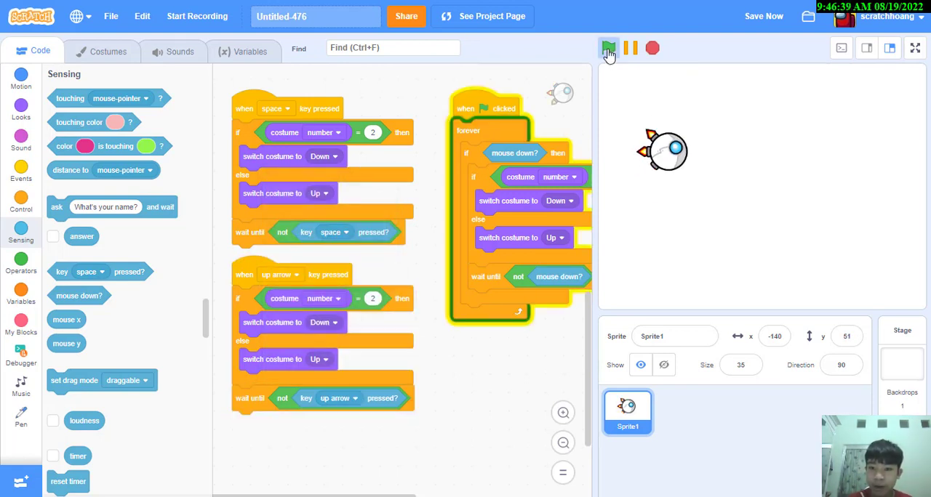
click(608, 47)
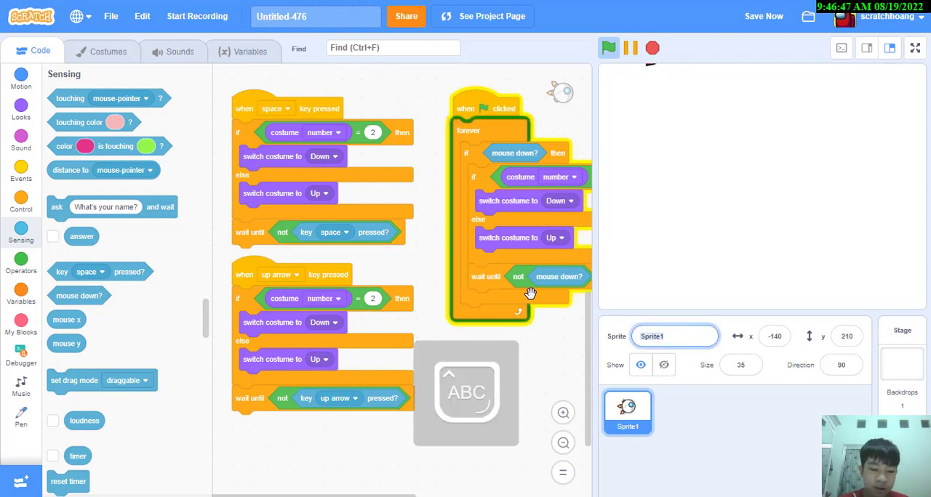
text(Swing co)
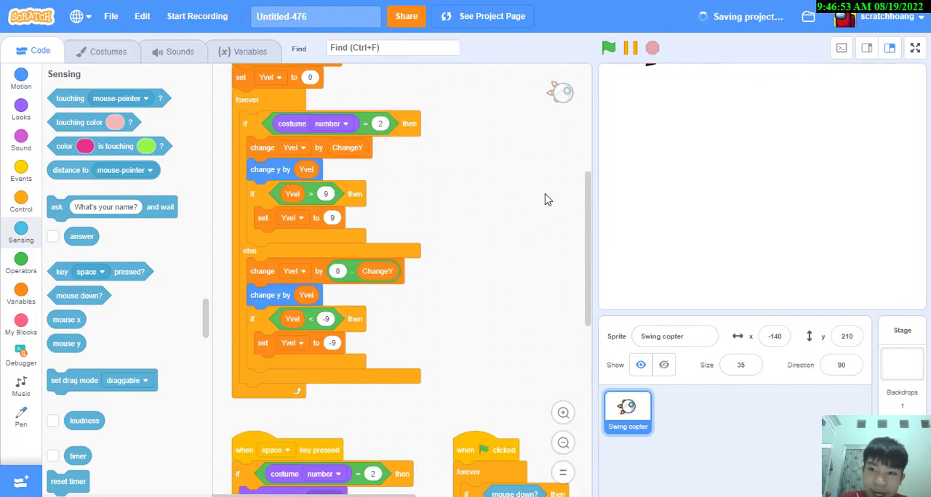
scroll(down, 3)
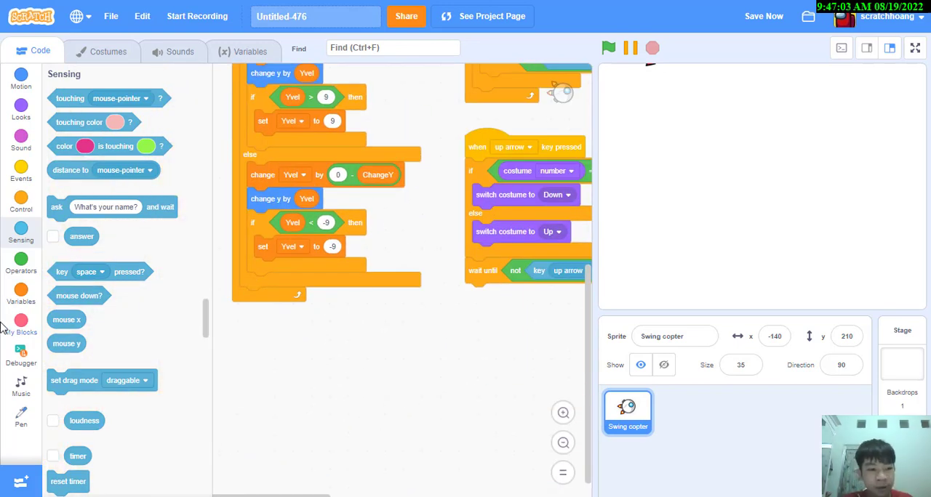
Make a custom block named Check - Collisions with Run without screen refresh ticked.
click(21, 320)
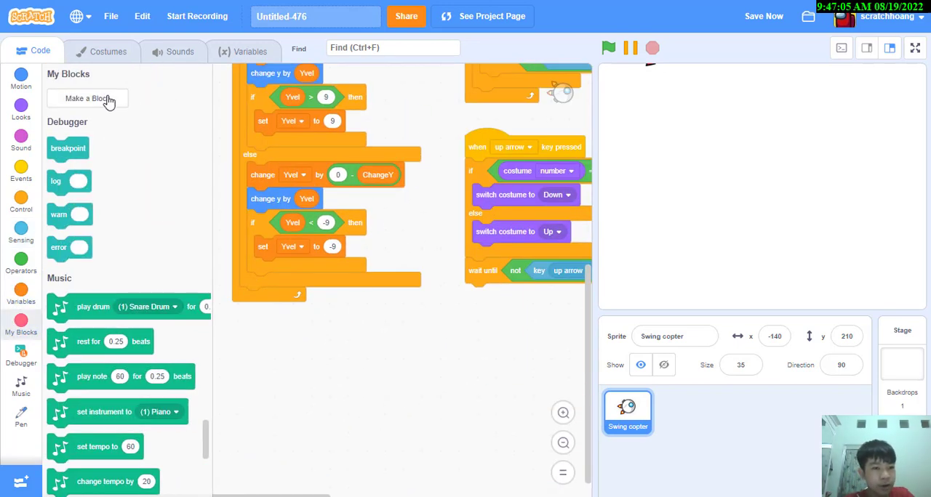
click(87, 99)
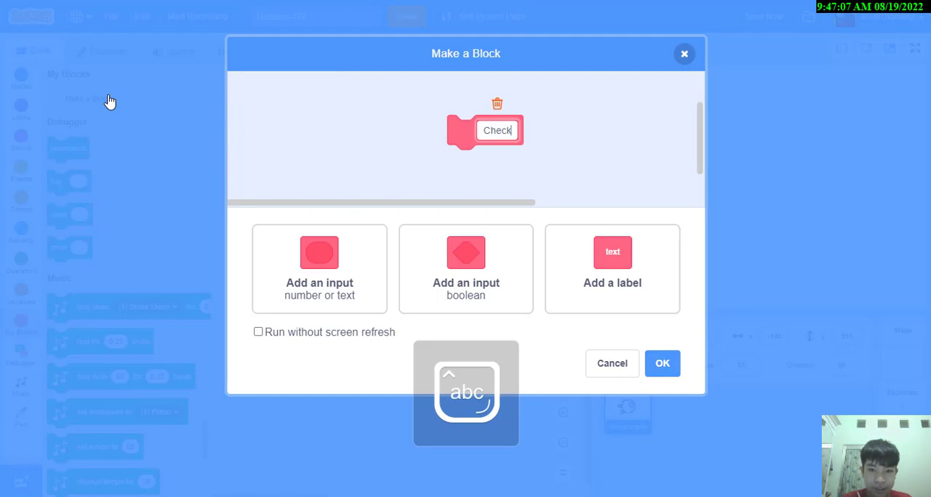
text(- Collisions)
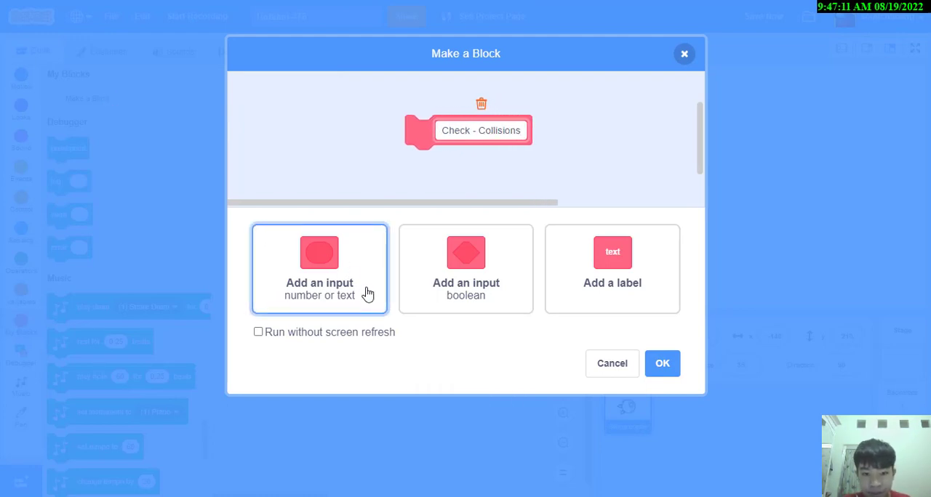
click(259, 332)
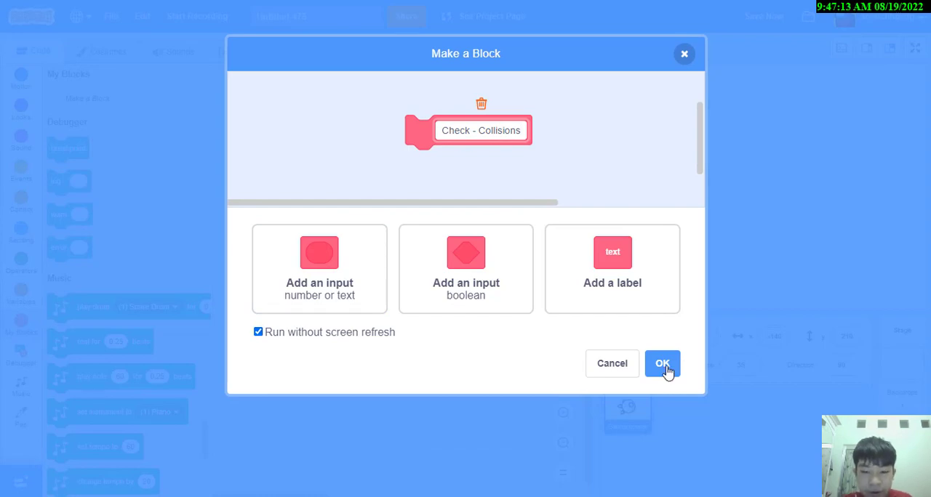
click(661, 364)
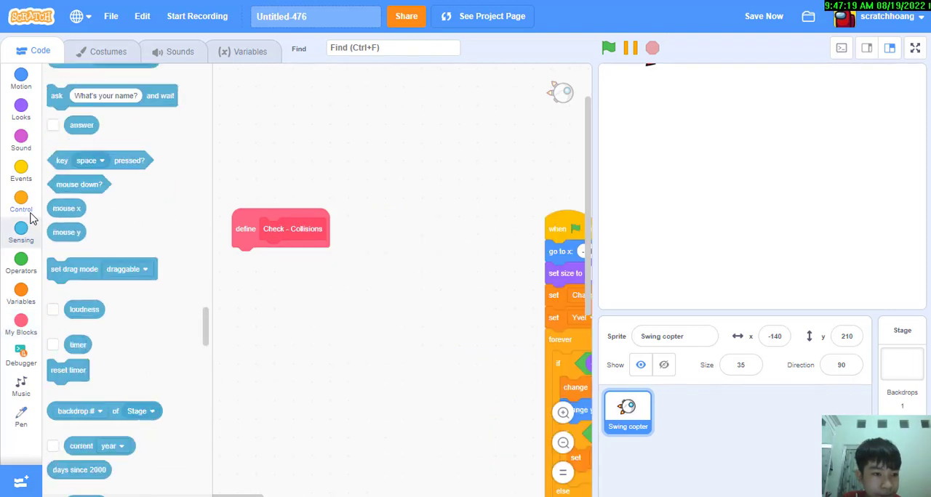
Under define Check - Collisions add an if-else testing touching edge and the y position.
click(20, 204)
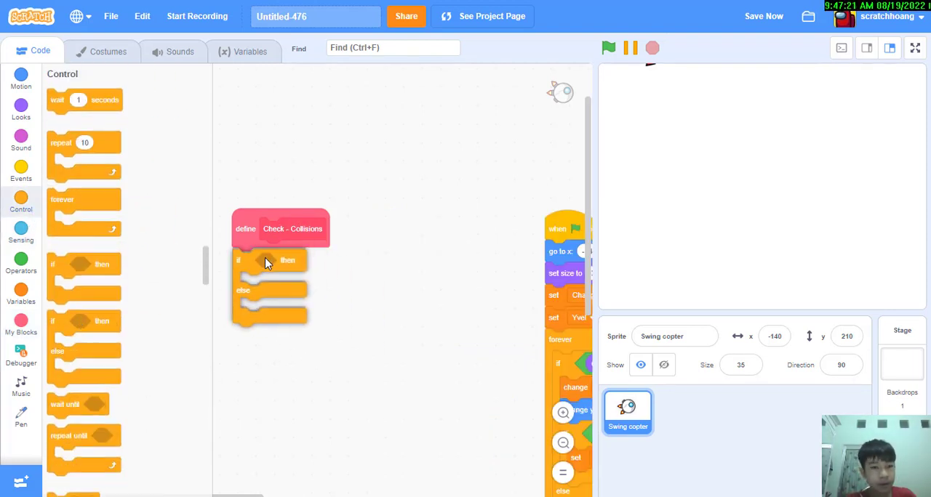
click(20, 233)
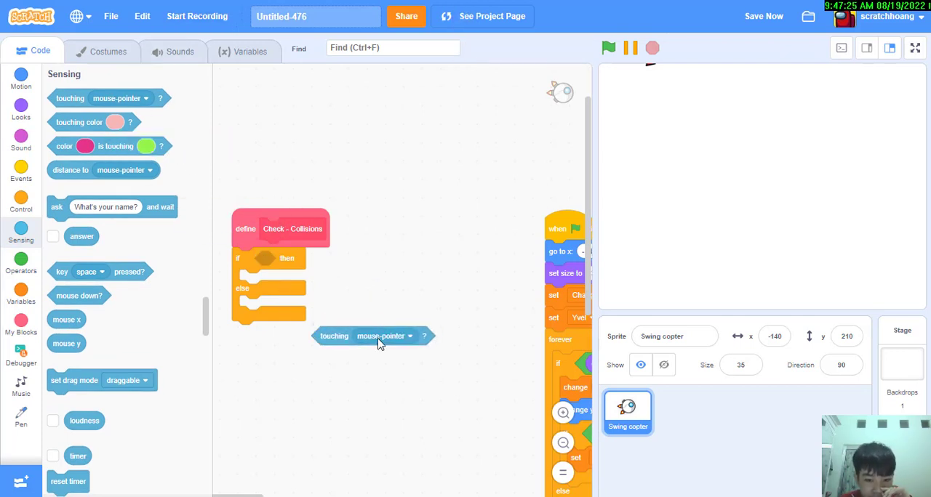
click(407, 336)
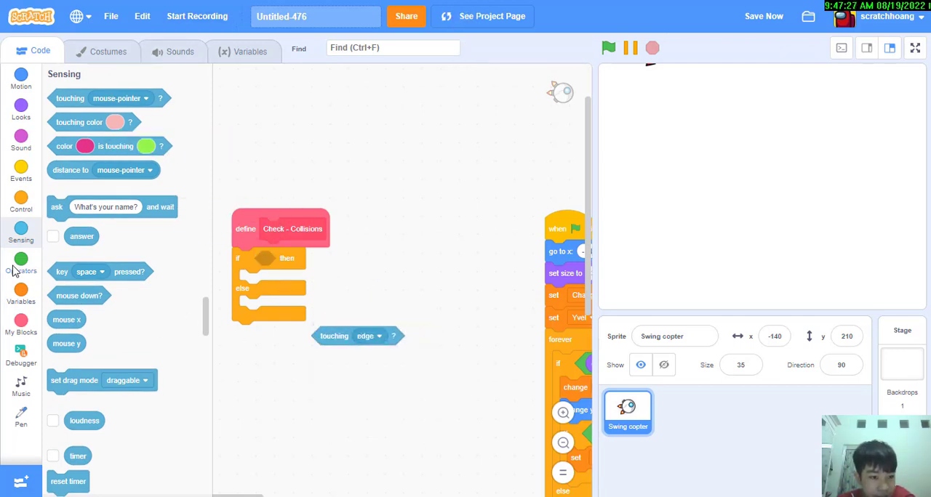
click(21, 264)
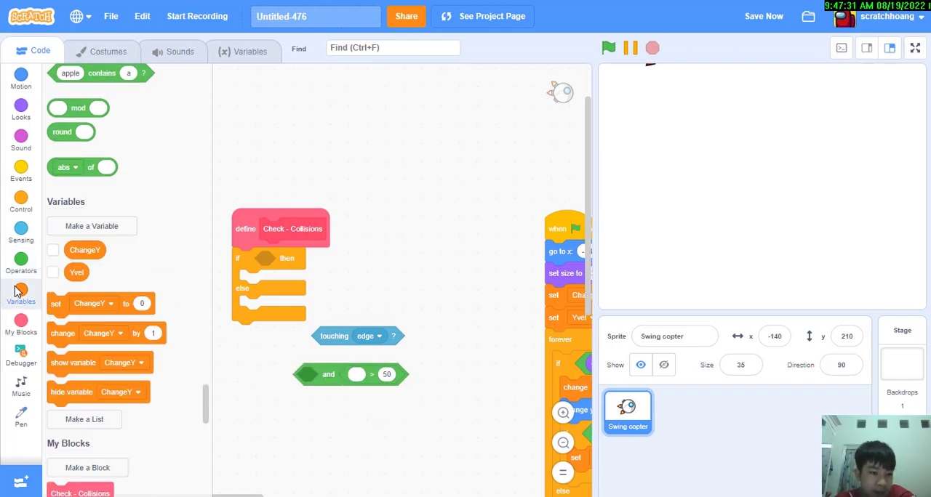
click(20, 76)
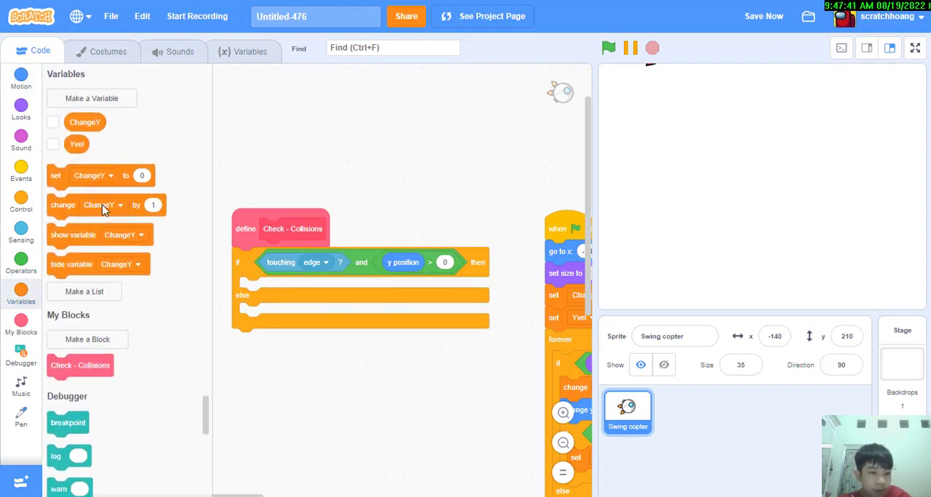
Add repeat until not touching edge changing y by -1, and duplicate it with change y by 1 for the else branch.
click(21, 202)
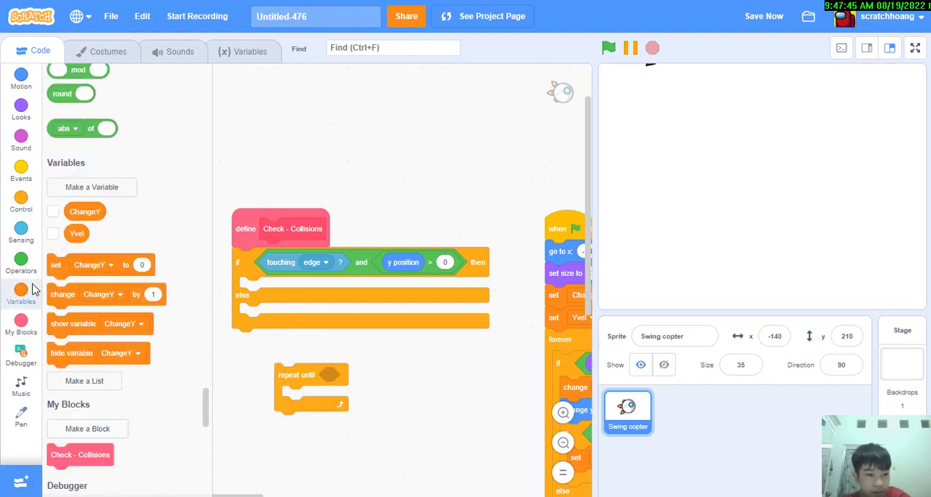
click(20, 261)
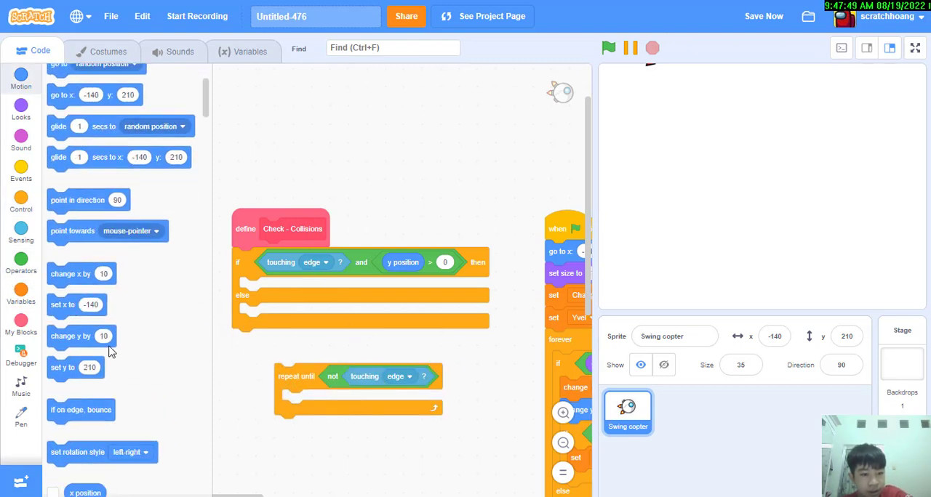
drag(70, 336, 305, 400)
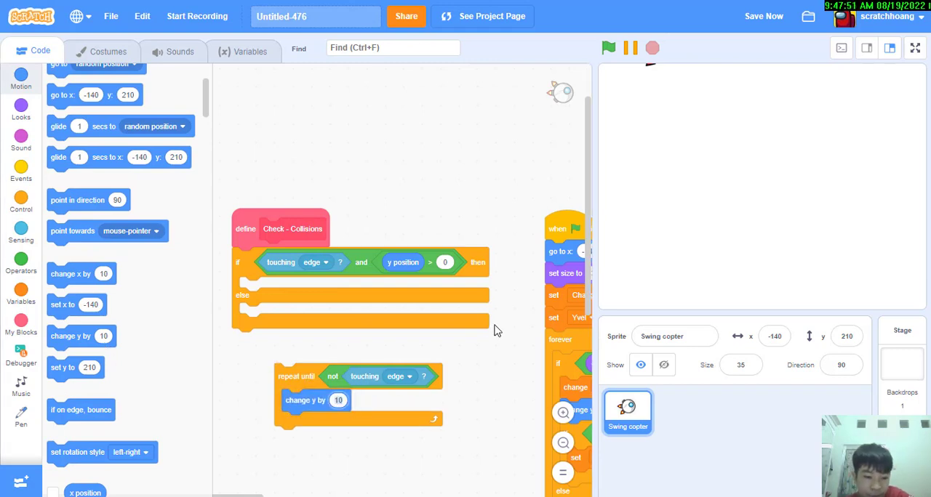
click(337, 400)
text(-1)
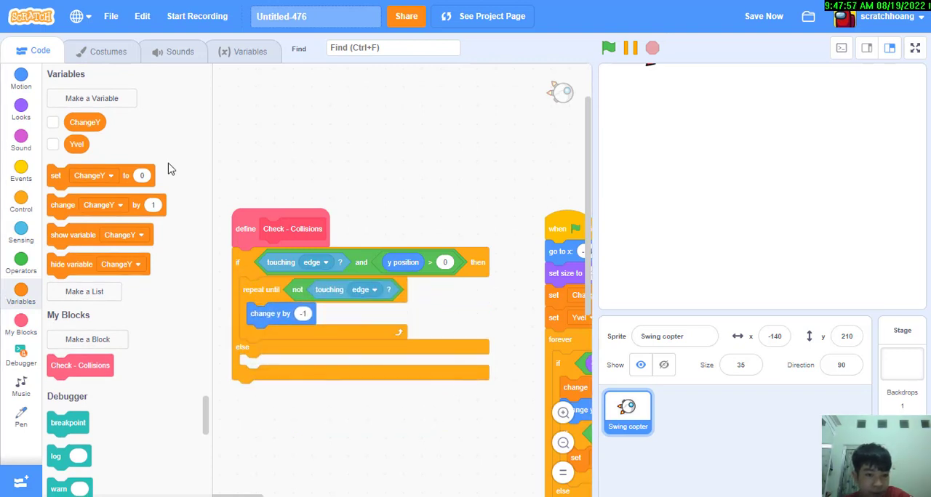
right_click(274, 236)
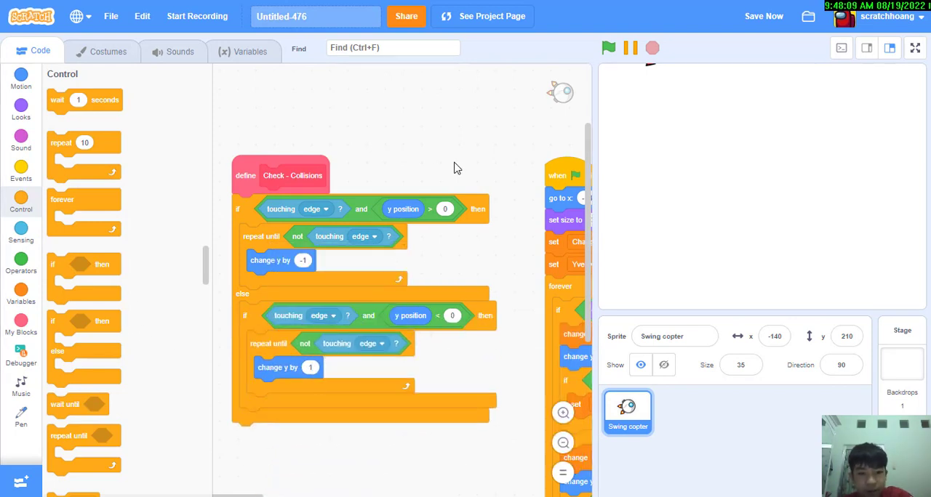
Call Check - Collisions at the end of the copter's forever loop and run the project to test edges.
click(20, 323)
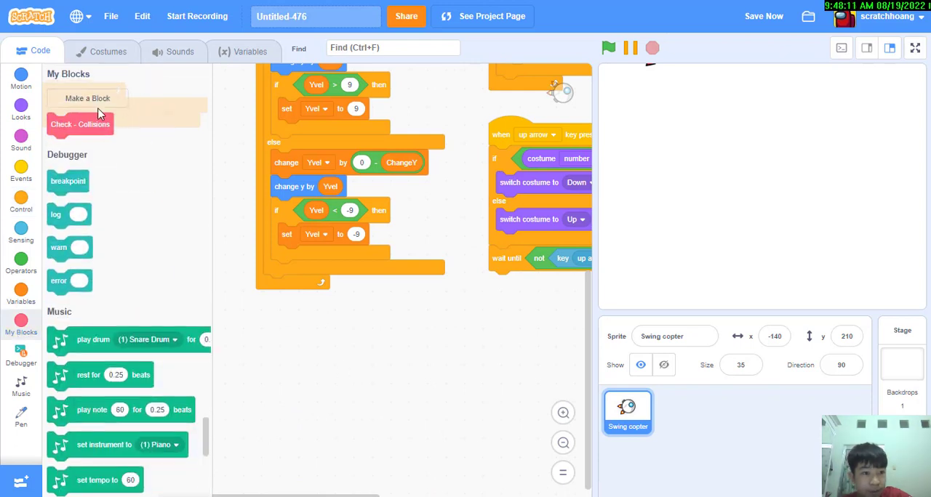
drag(80, 124, 297, 285)
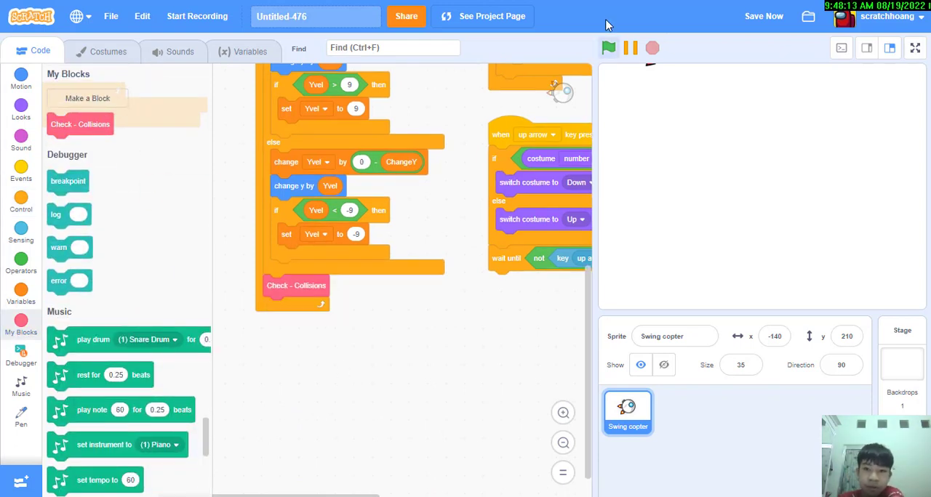
click(608, 48)
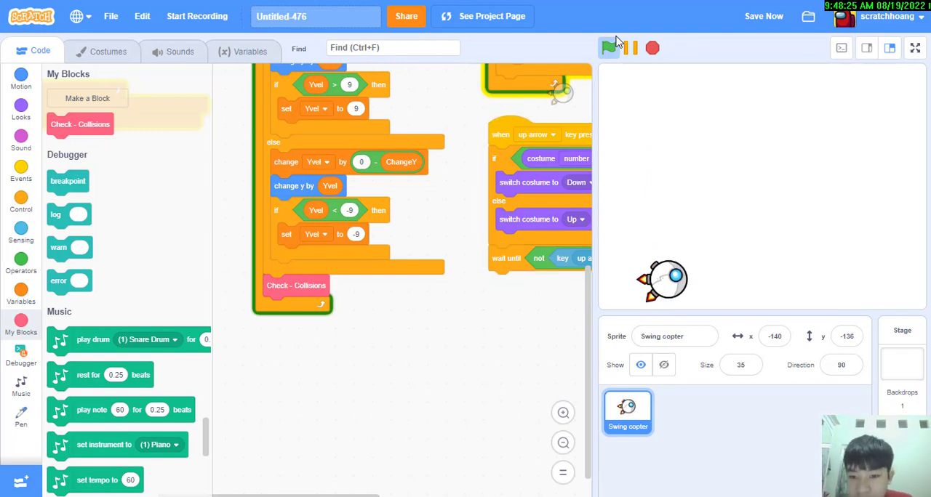
click(608, 48)
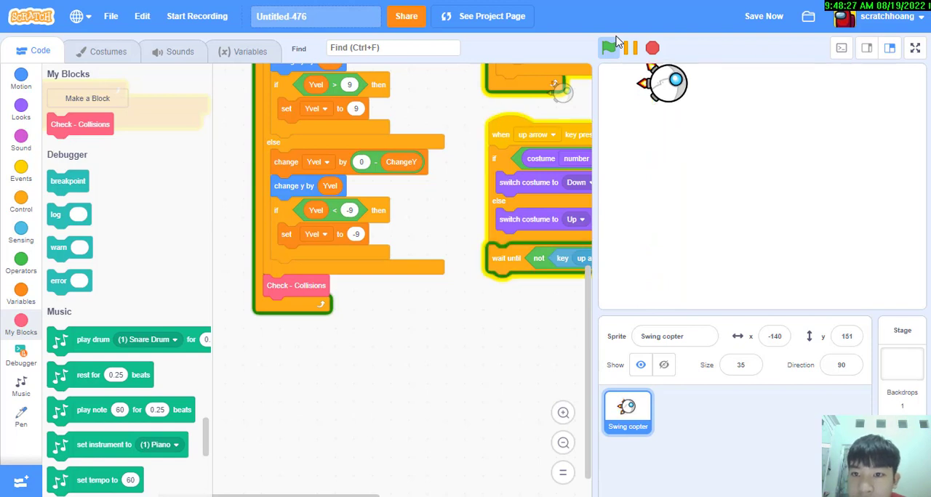
click(608, 47)
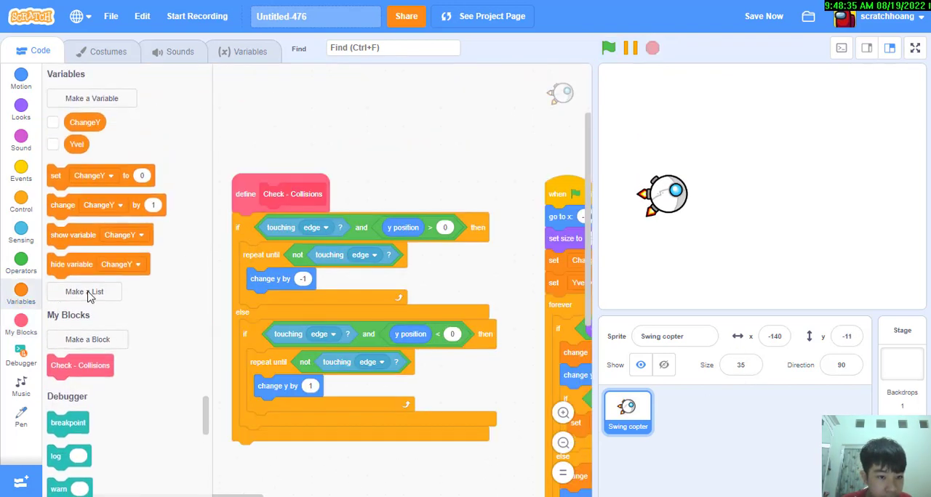
Set Yvel to 0 in both branches before the push loops, then run the project.
click(285, 253)
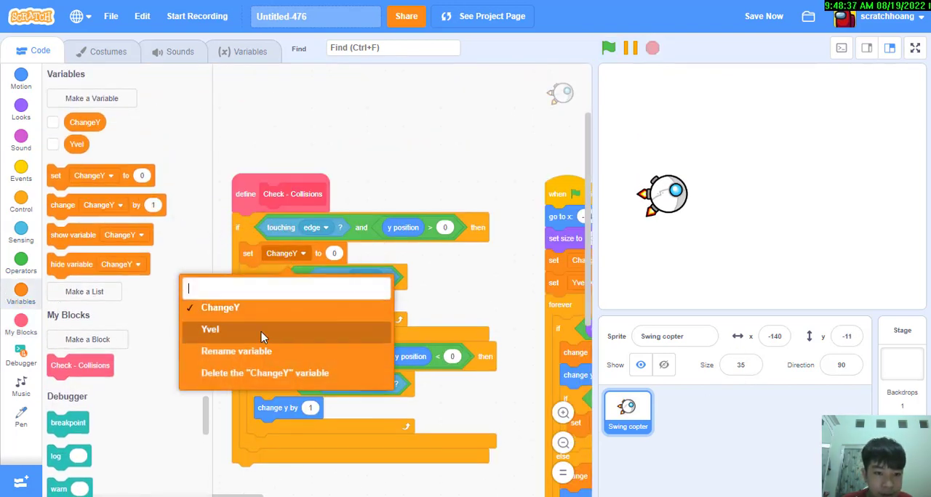
click(210, 329)
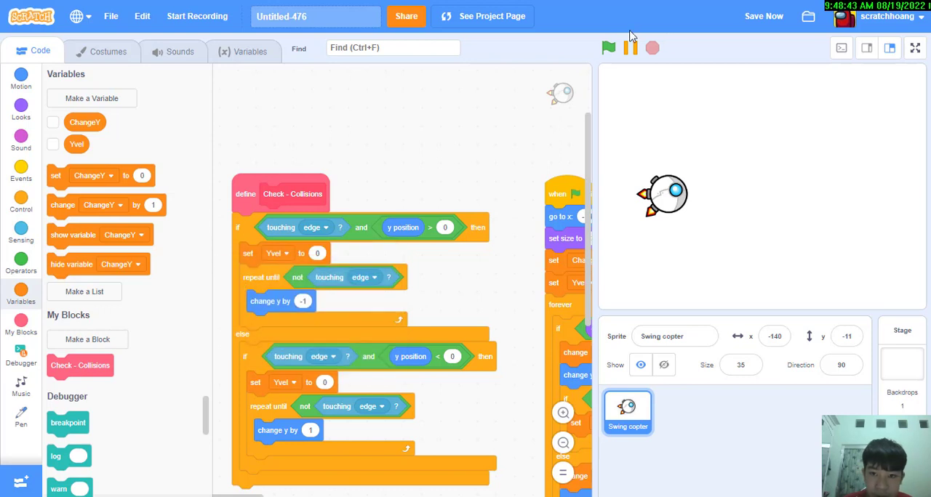
click(608, 48)
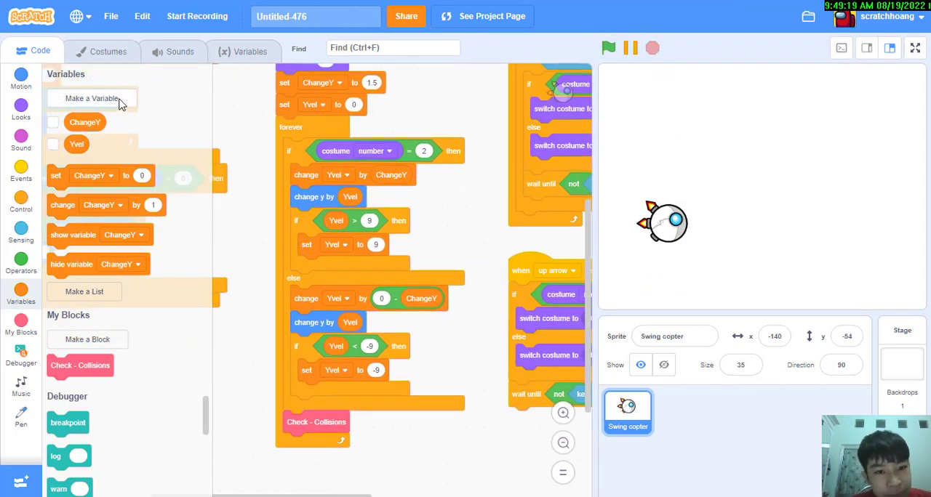
Create a Rotate variable and rename it to Dir.
click(92, 99)
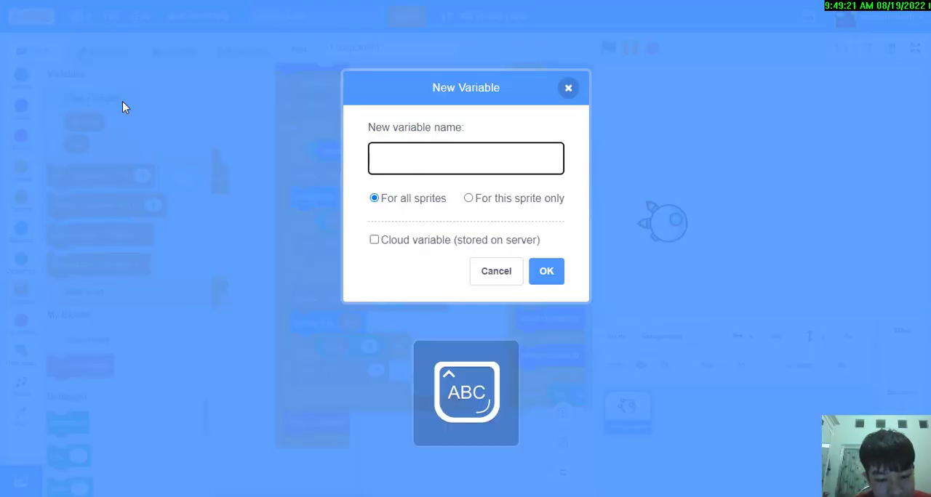
text(Rotate)
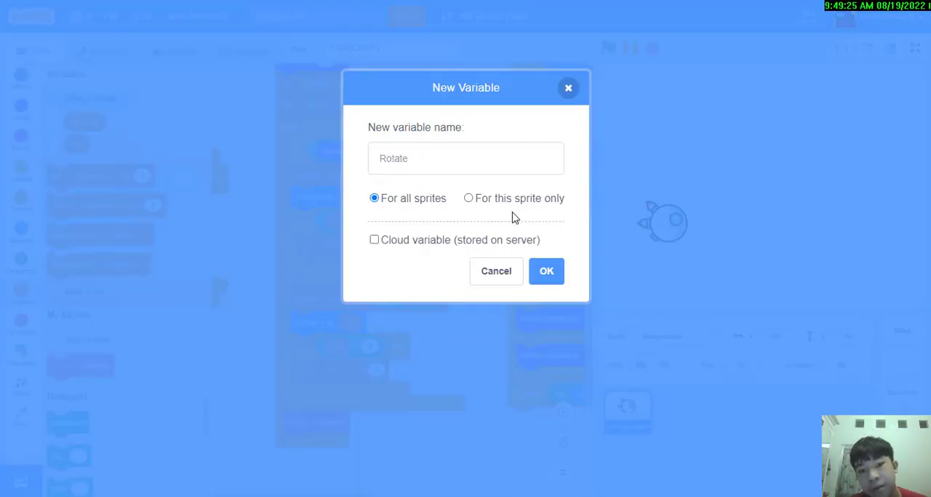
click(547, 271)
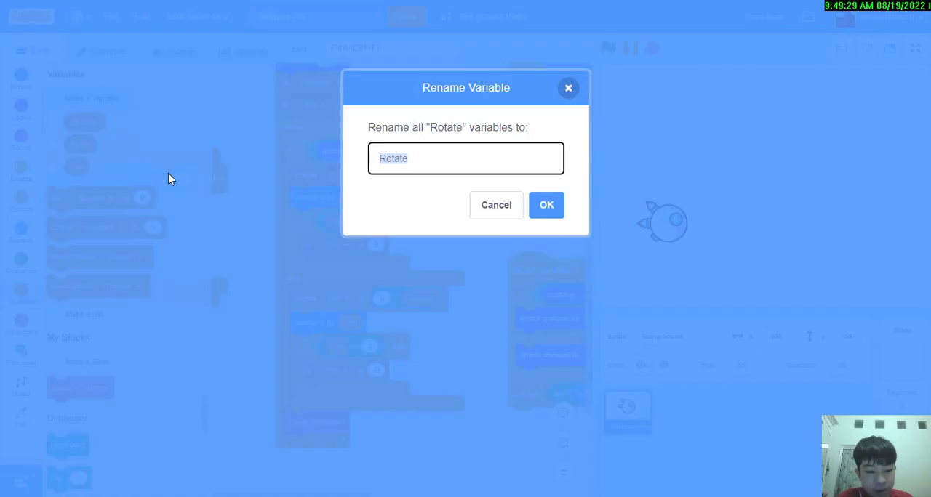
text(D)
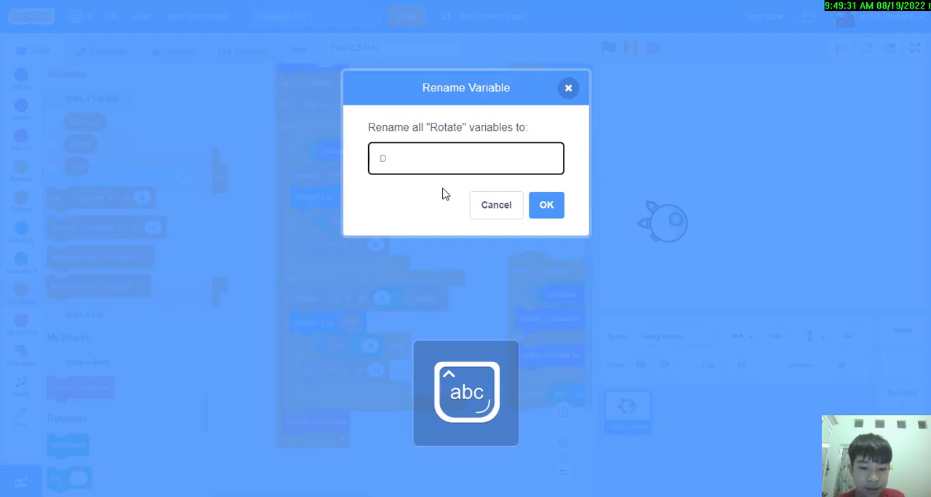
text(ir)
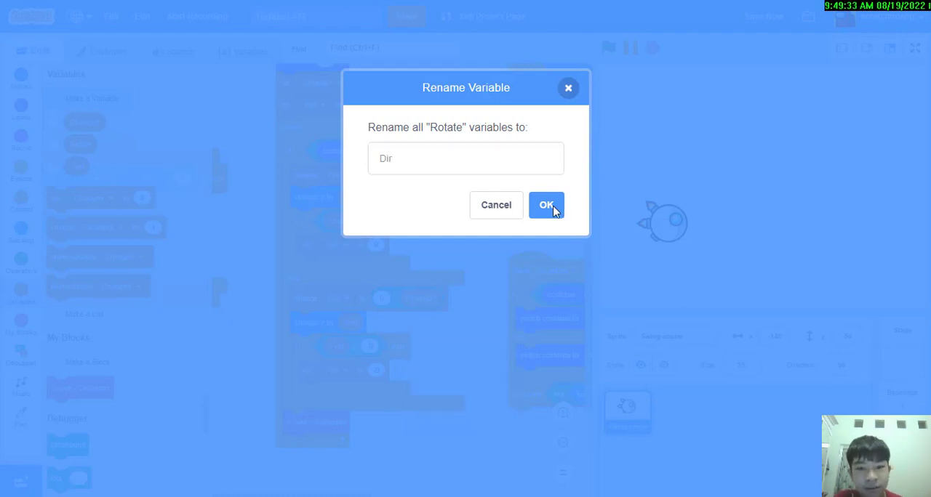
click(547, 205)
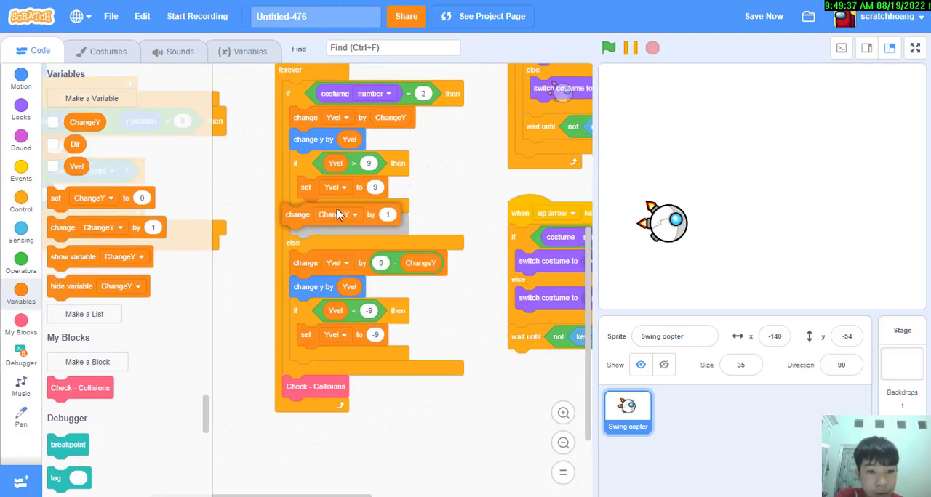
Make the rising branch change Dir by 3.
click(338, 213)
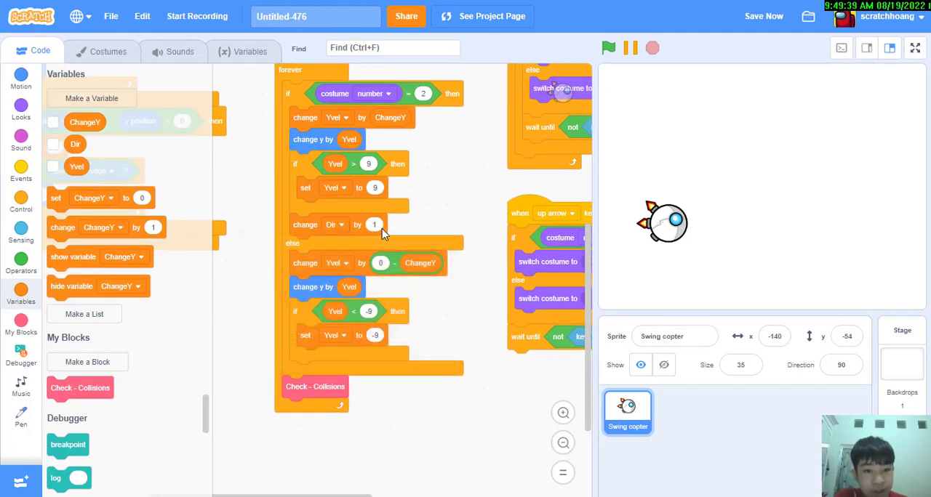
text(3)
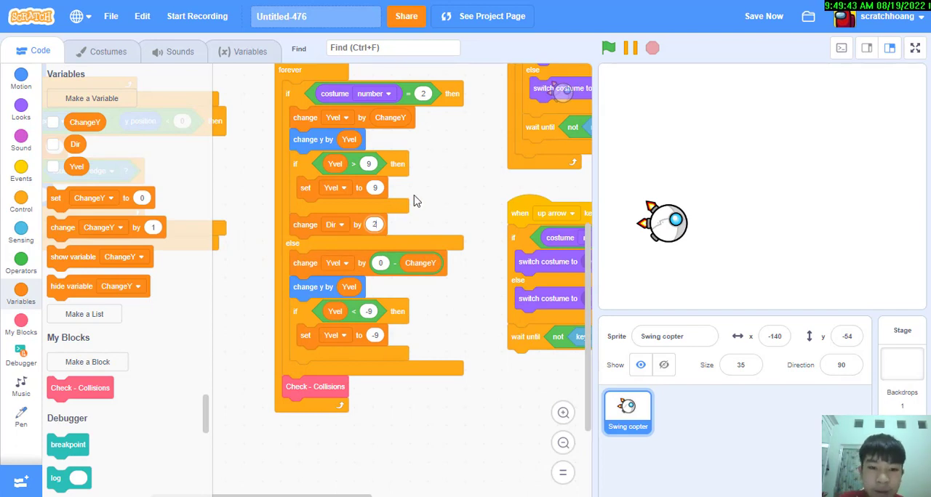
mouse_move(420, 204)
text(ChangeDir)
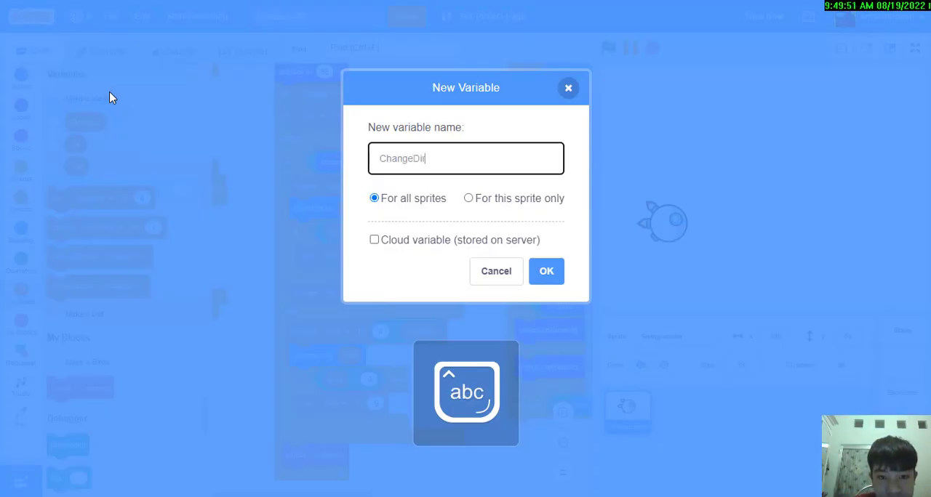
Create ChangeDir, change Dir by ChangeDir while rising, point in direction Dir, and duplicate the speed-limit check for Dir.
click(547, 270)
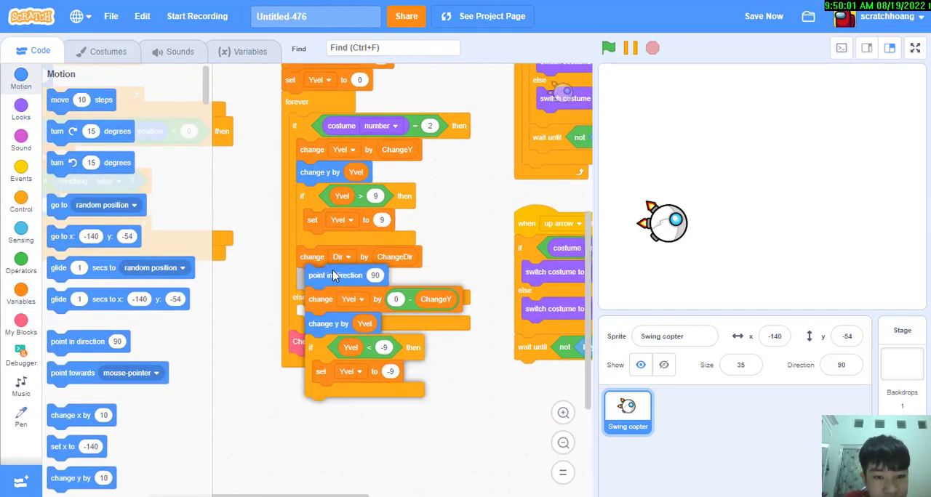
click(21, 324)
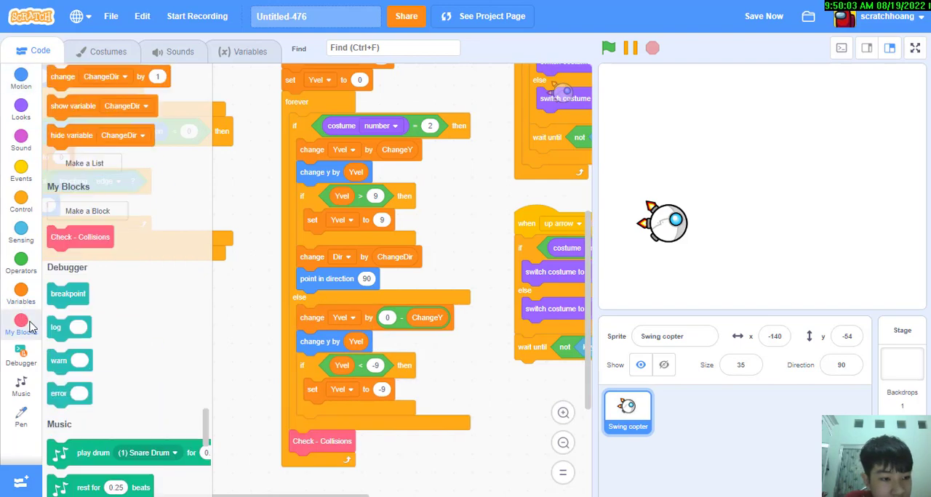
click(21, 297)
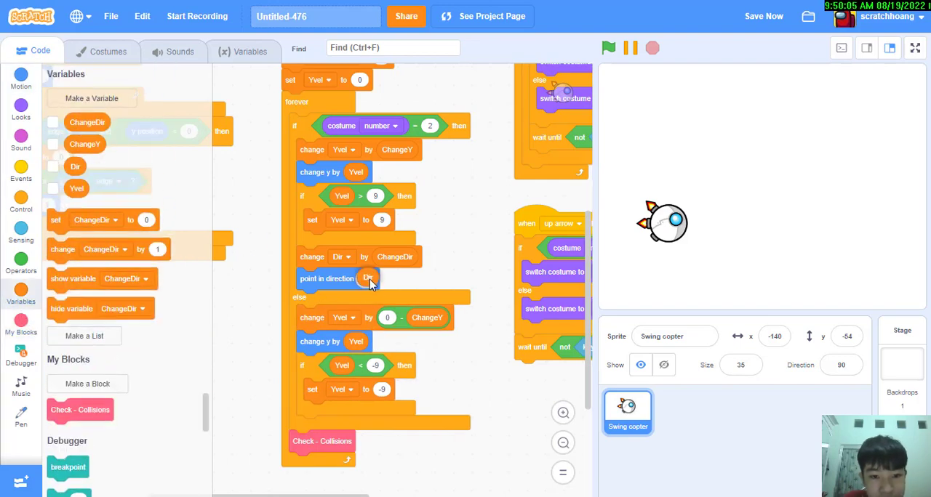
right_click(369, 279)
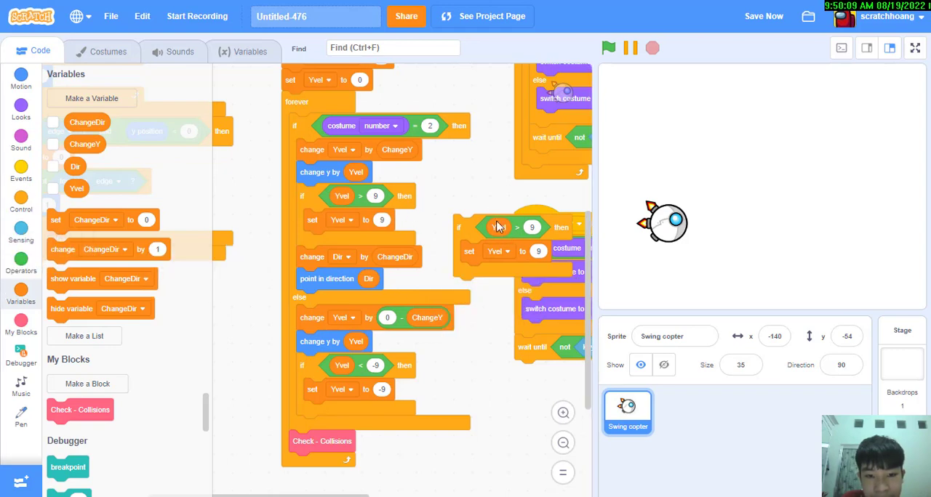
scroll(down, 3)
text(105)
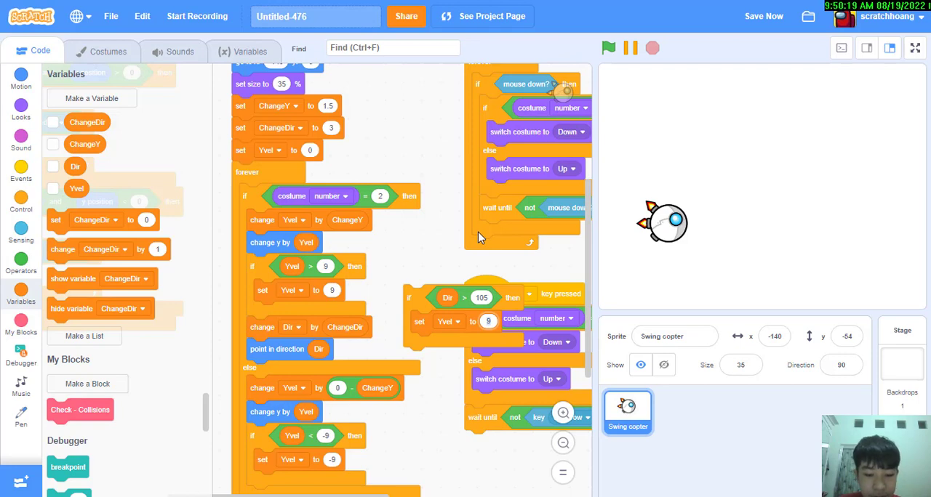
Cap Dir at 105 while rising, mirror a negative ChangeDir turn while falling, and start Dir at 90.
click(447, 321)
text(105)
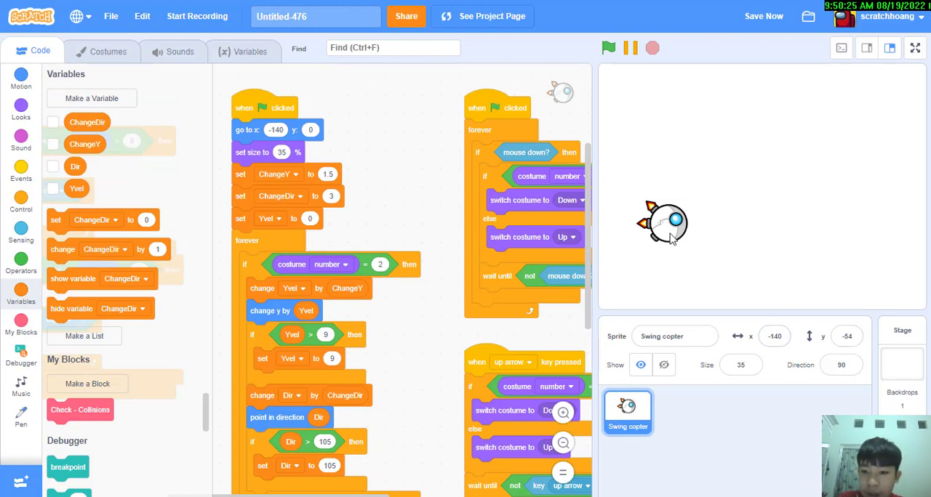
click(840, 365)
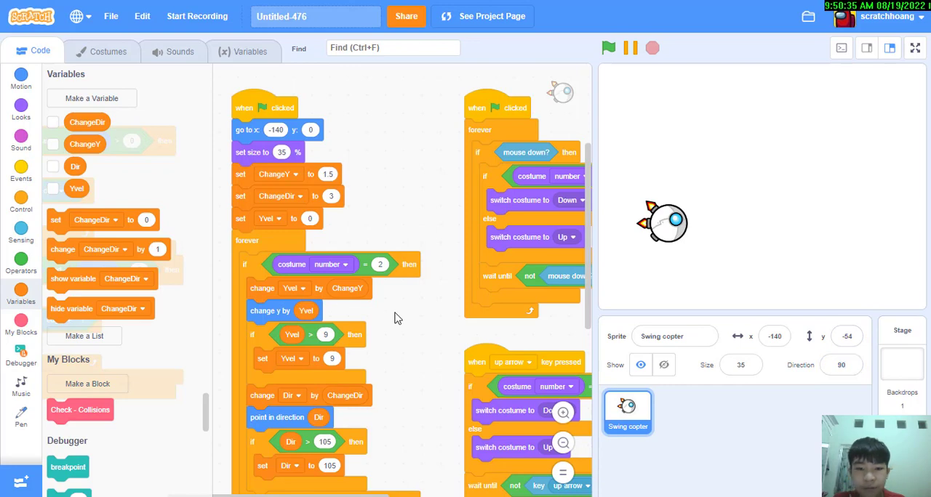
scroll(down, 3)
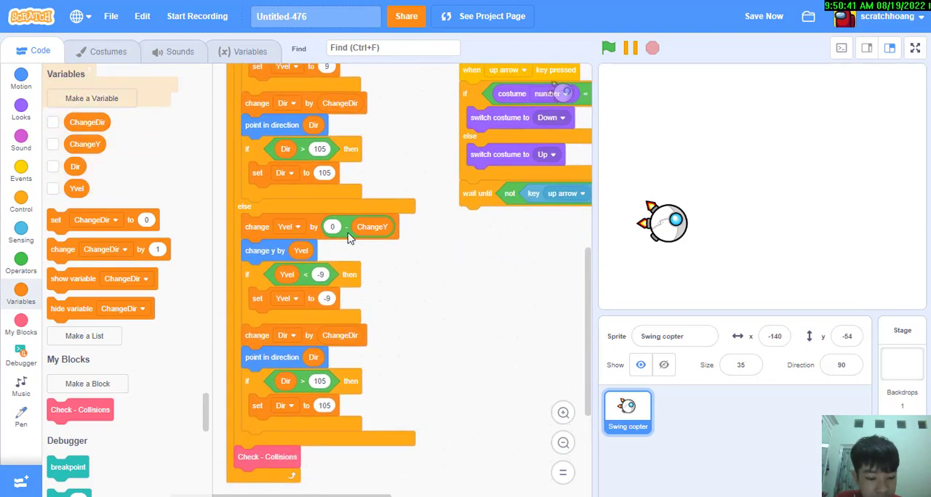
mouse_move(342, 232)
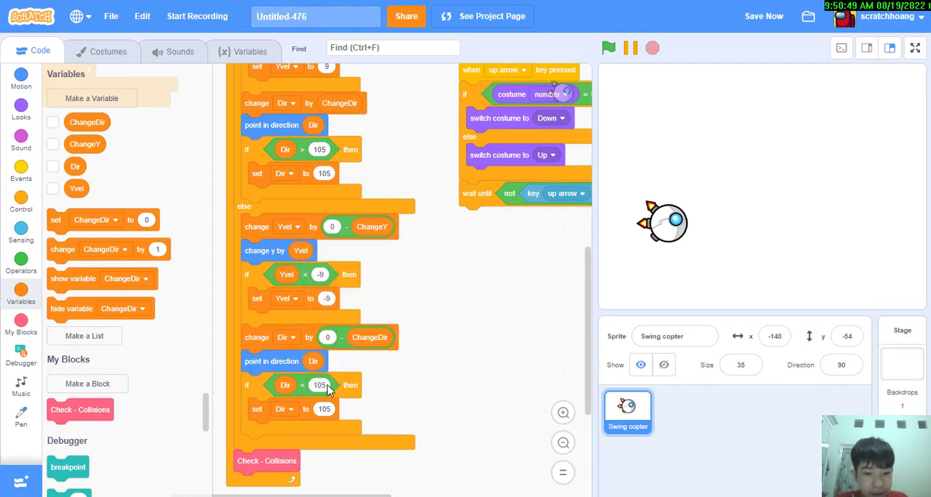
mouse_move(384, 376)
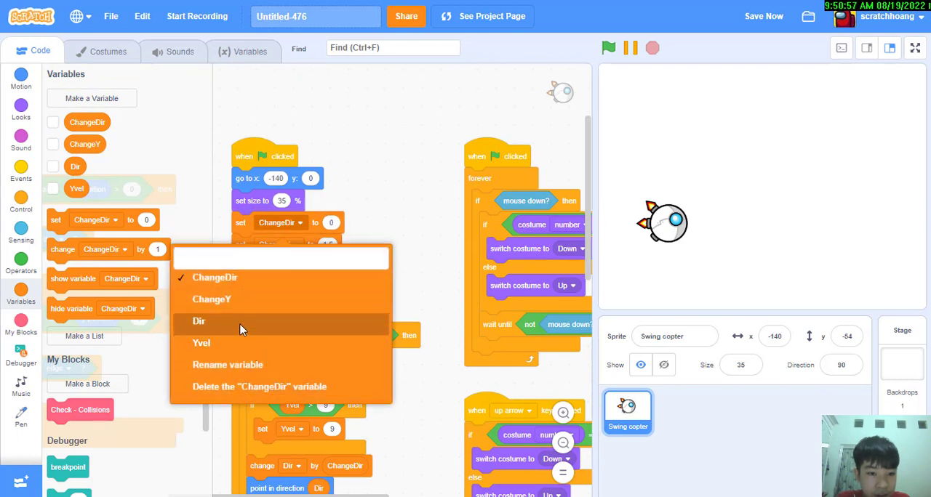
click(198, 321)
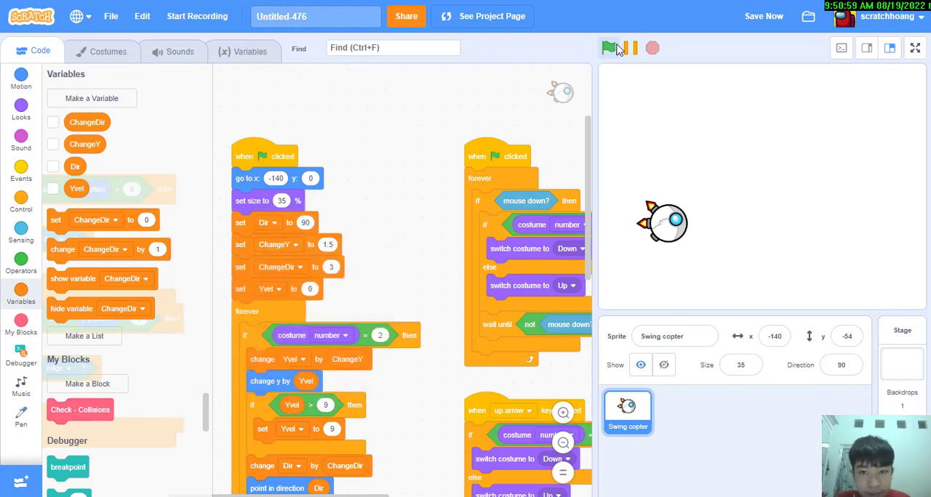
Test the tilt, swap it so rising turns toward 75 and falling toward 105, and test again.
click(608, 48)
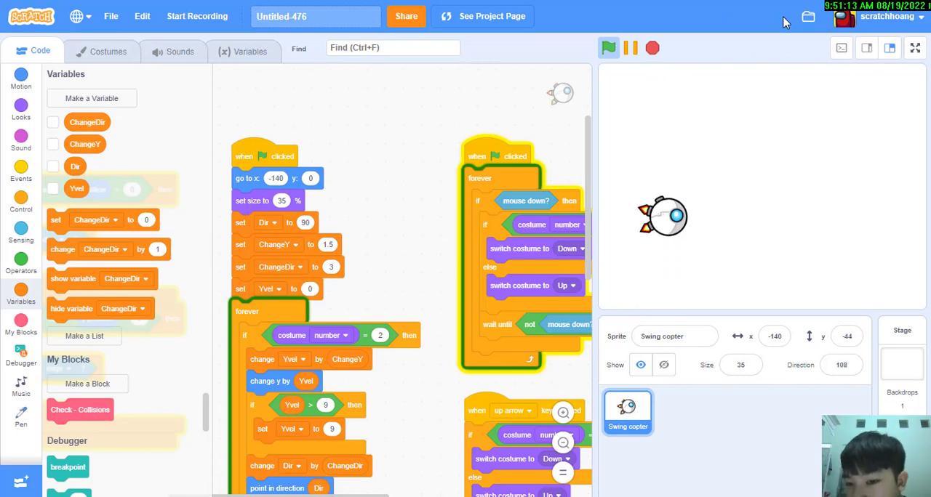
click(608, 48)
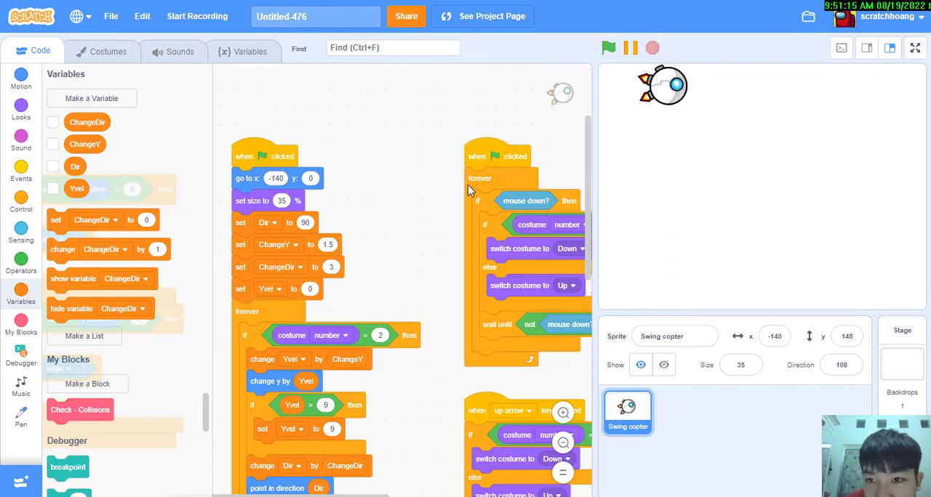
scroll(down, 3)
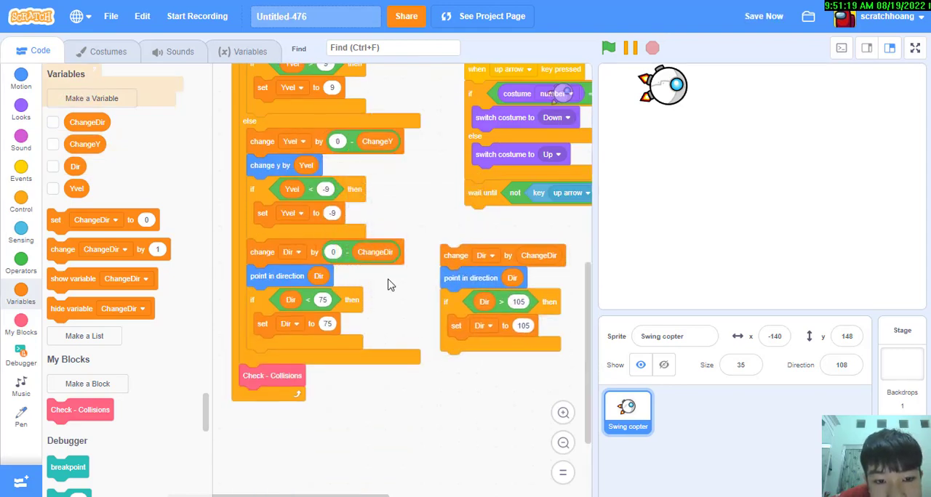
scroll(down, 3)
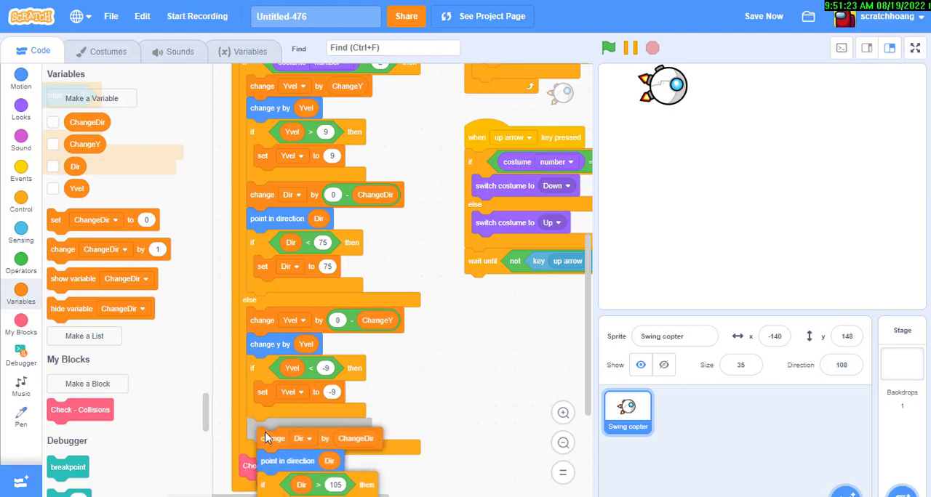
click(608, 48)
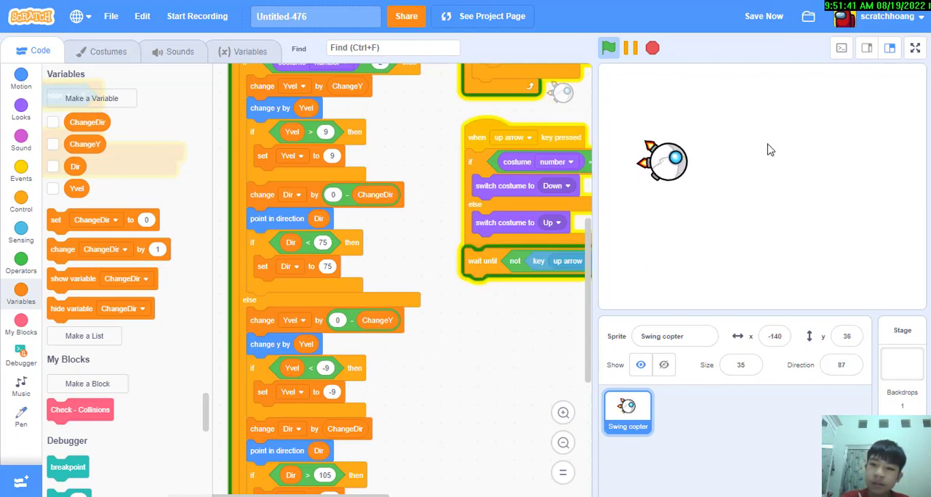
click(608, 47)
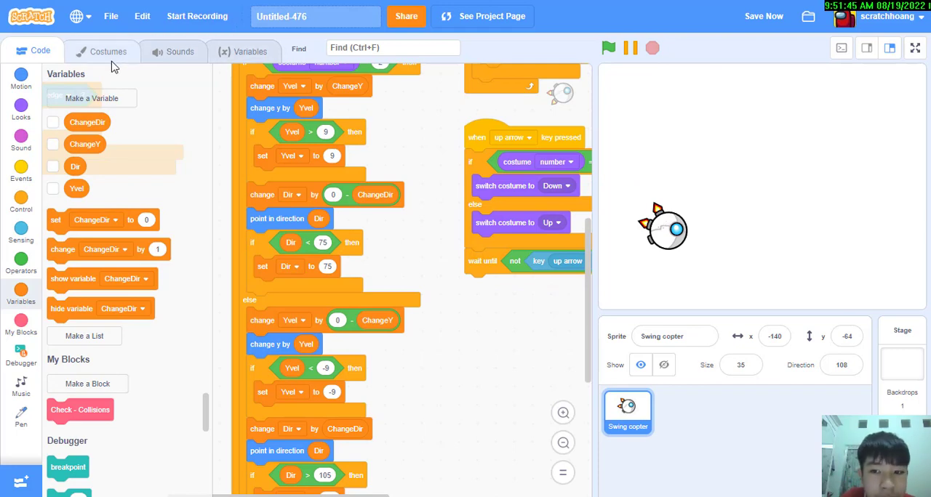
Review the Swing copter's Idle and Up costume images in the Costumes view.
click(108, 51)
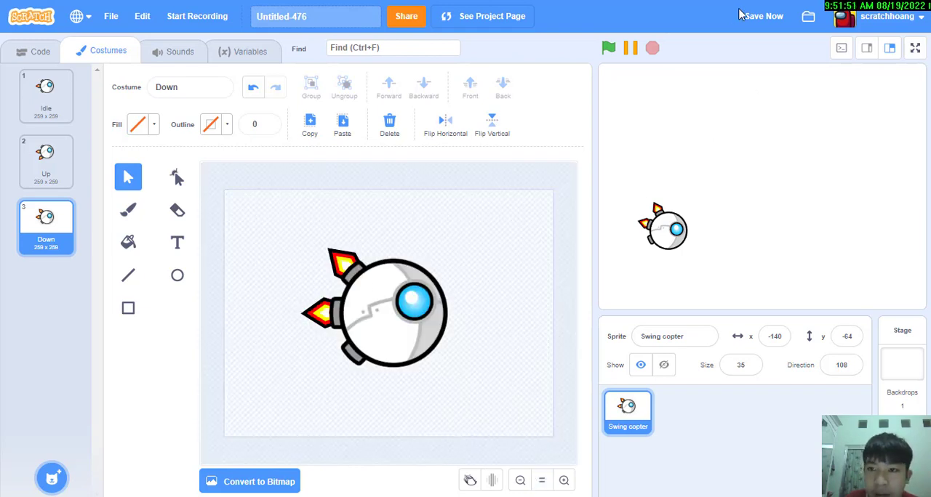
click(45, 95)
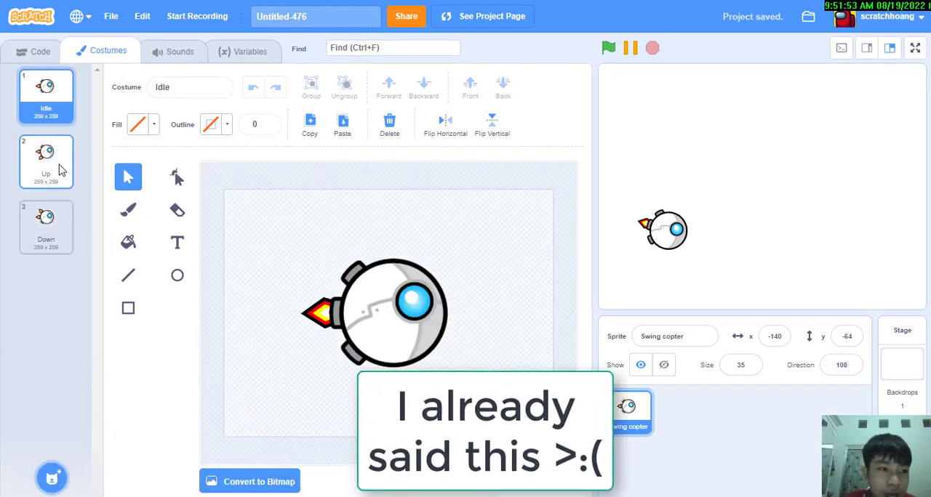
click(46, 227)
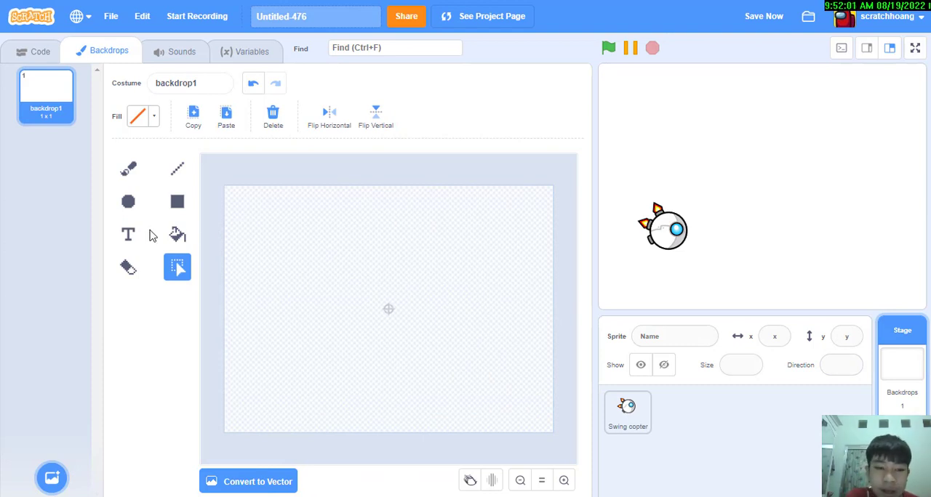
mouse_move(158, 220)
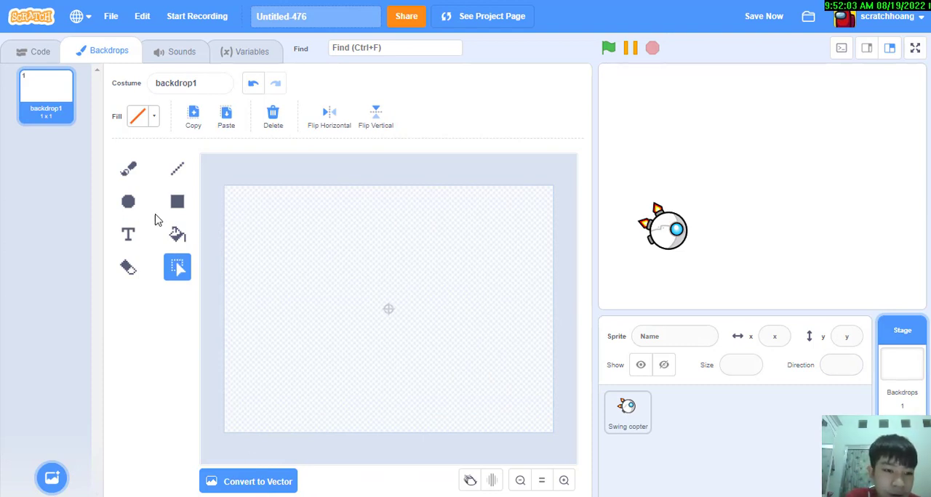
Bring up the fill colour choices for painting the Stage's blank backdrop1.
click(139, 116)
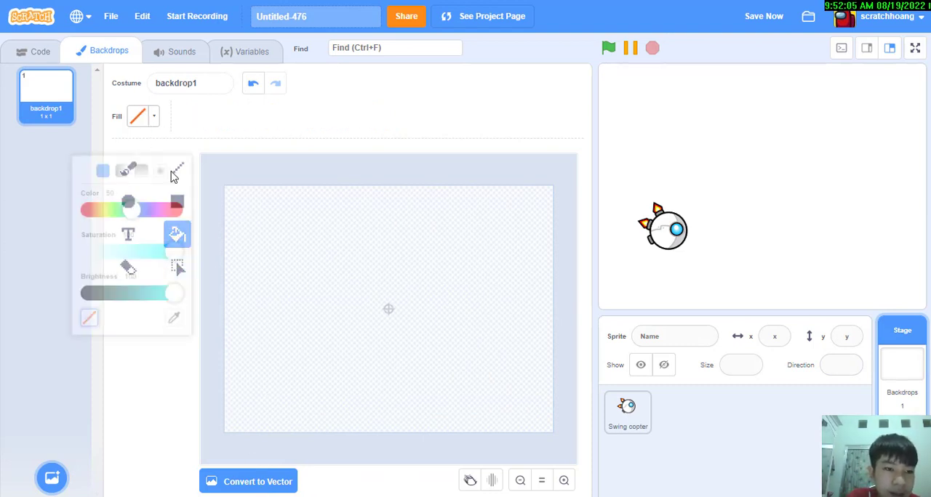